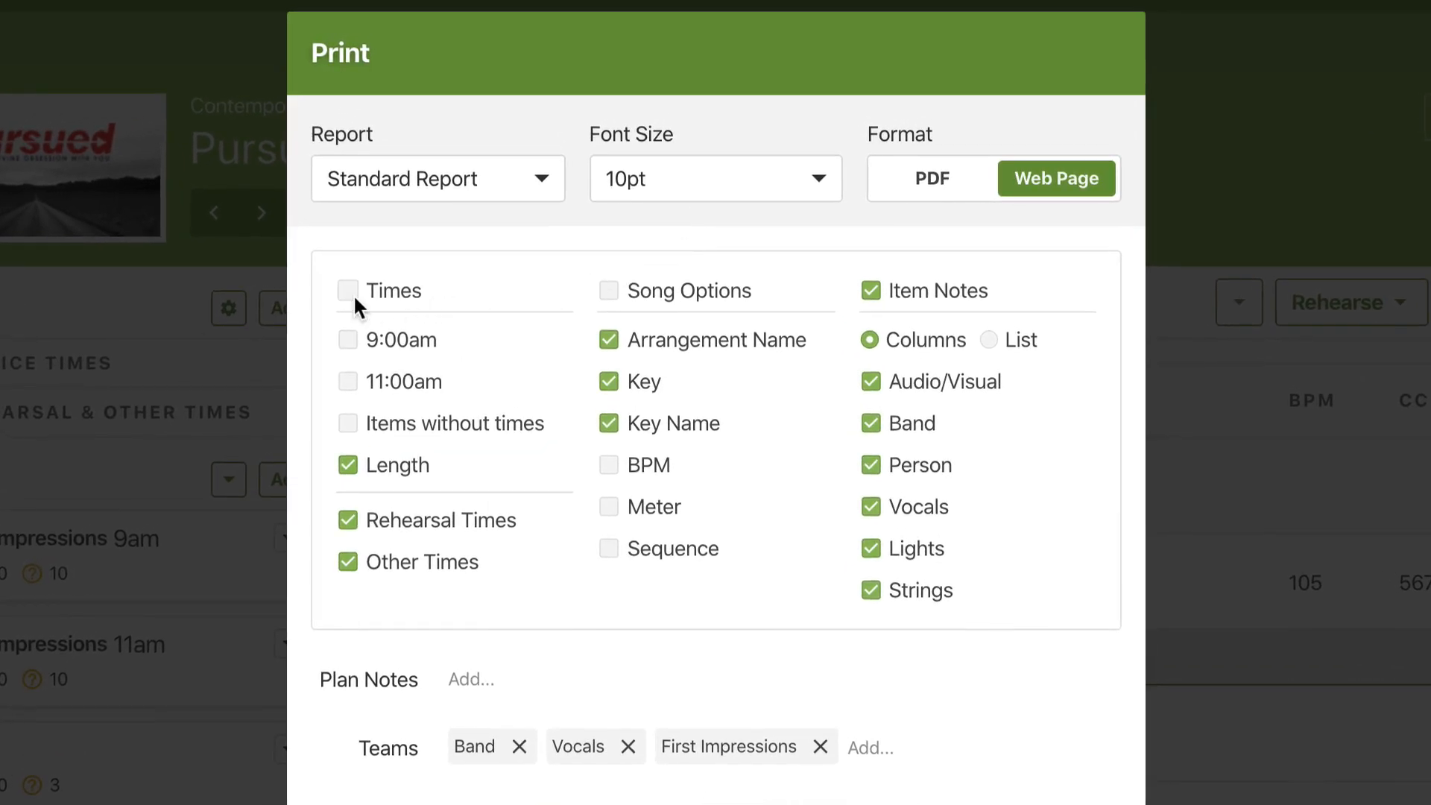
Toggle Times on and off again, then bring up the list of print reports
left_click(347, 291)
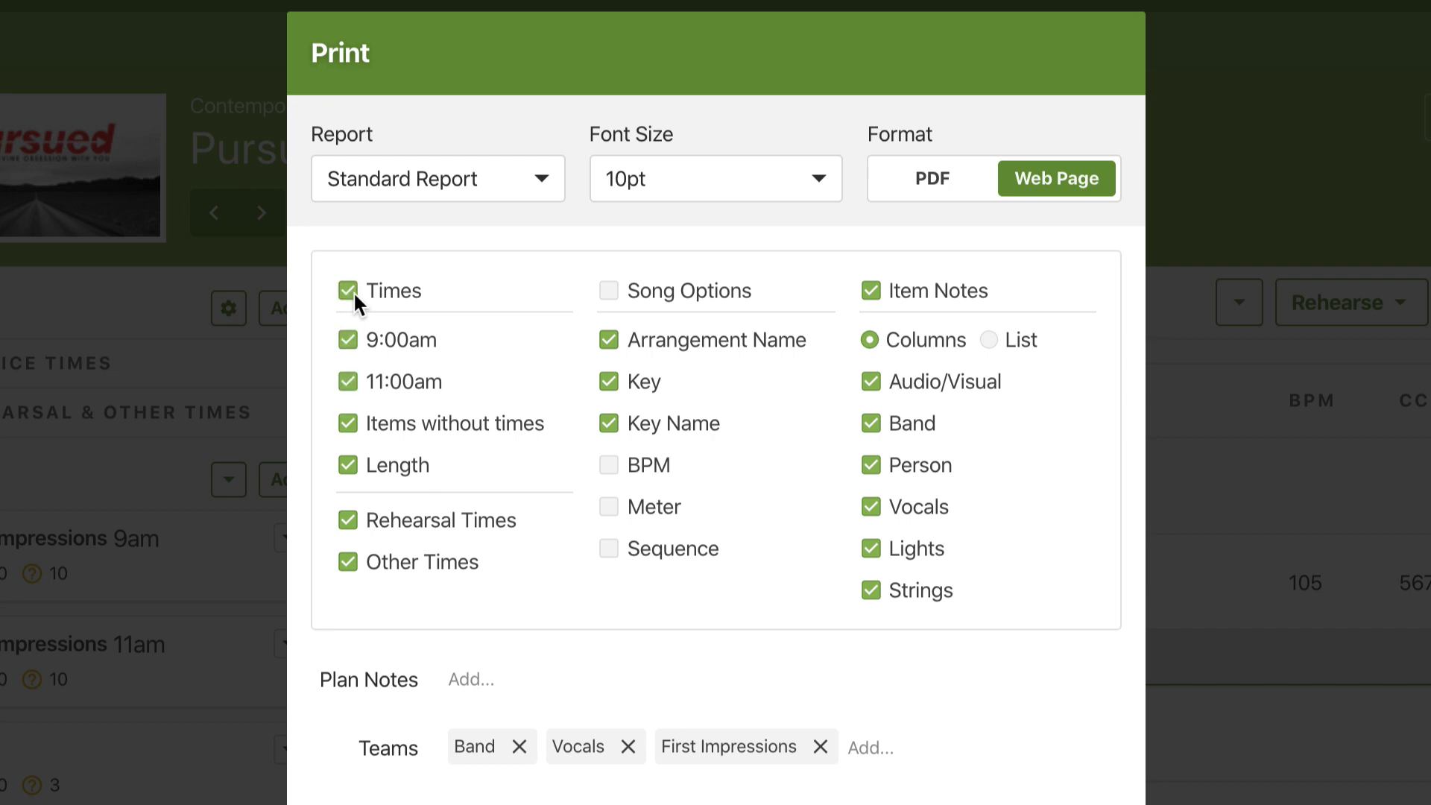
left_click(347, 291)
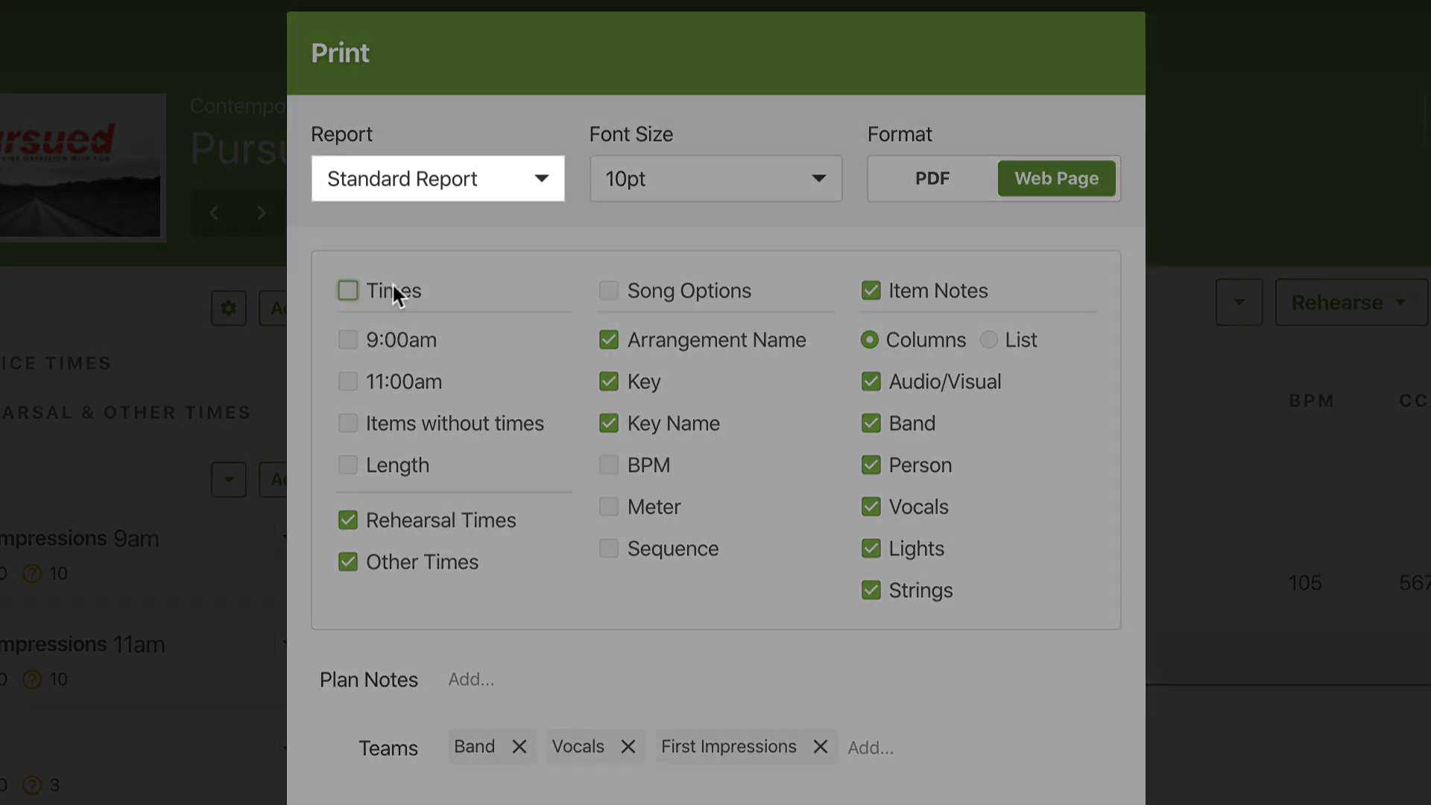
left_click(437, 178)
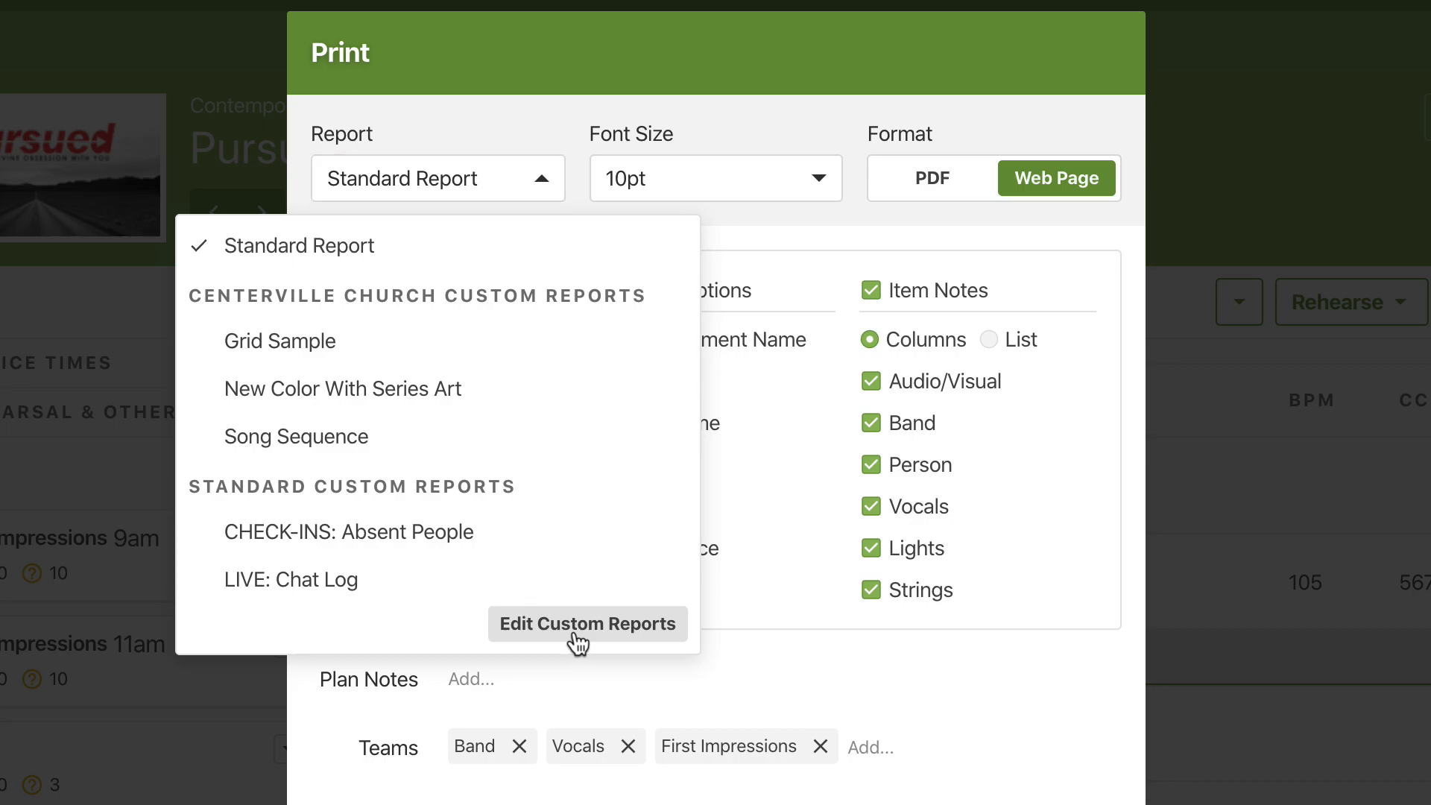
Go to Edit Custom Reports and scroll to the People Reports section
left_click(587, 623)
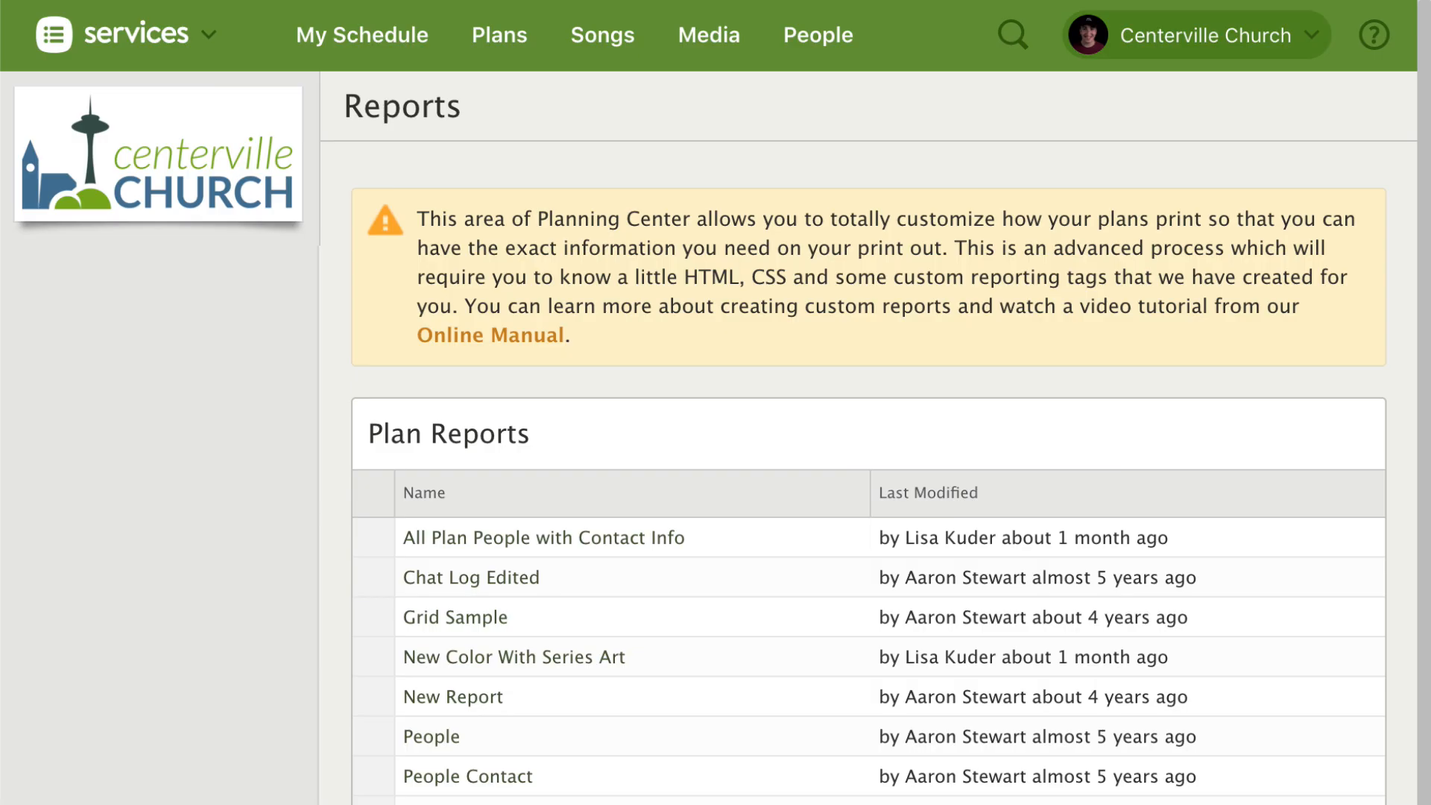
scroll("down", 3)
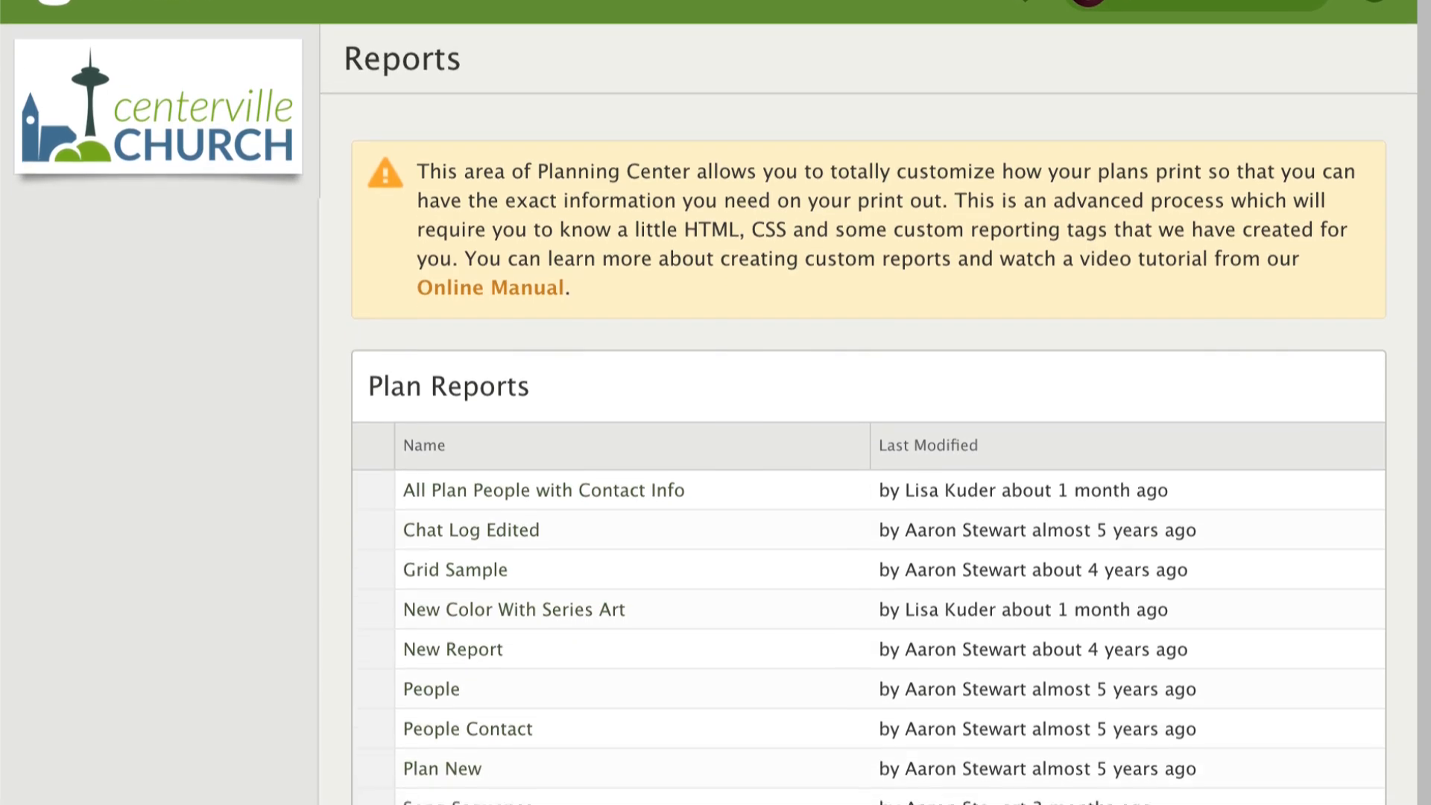
scroll("down", 3)
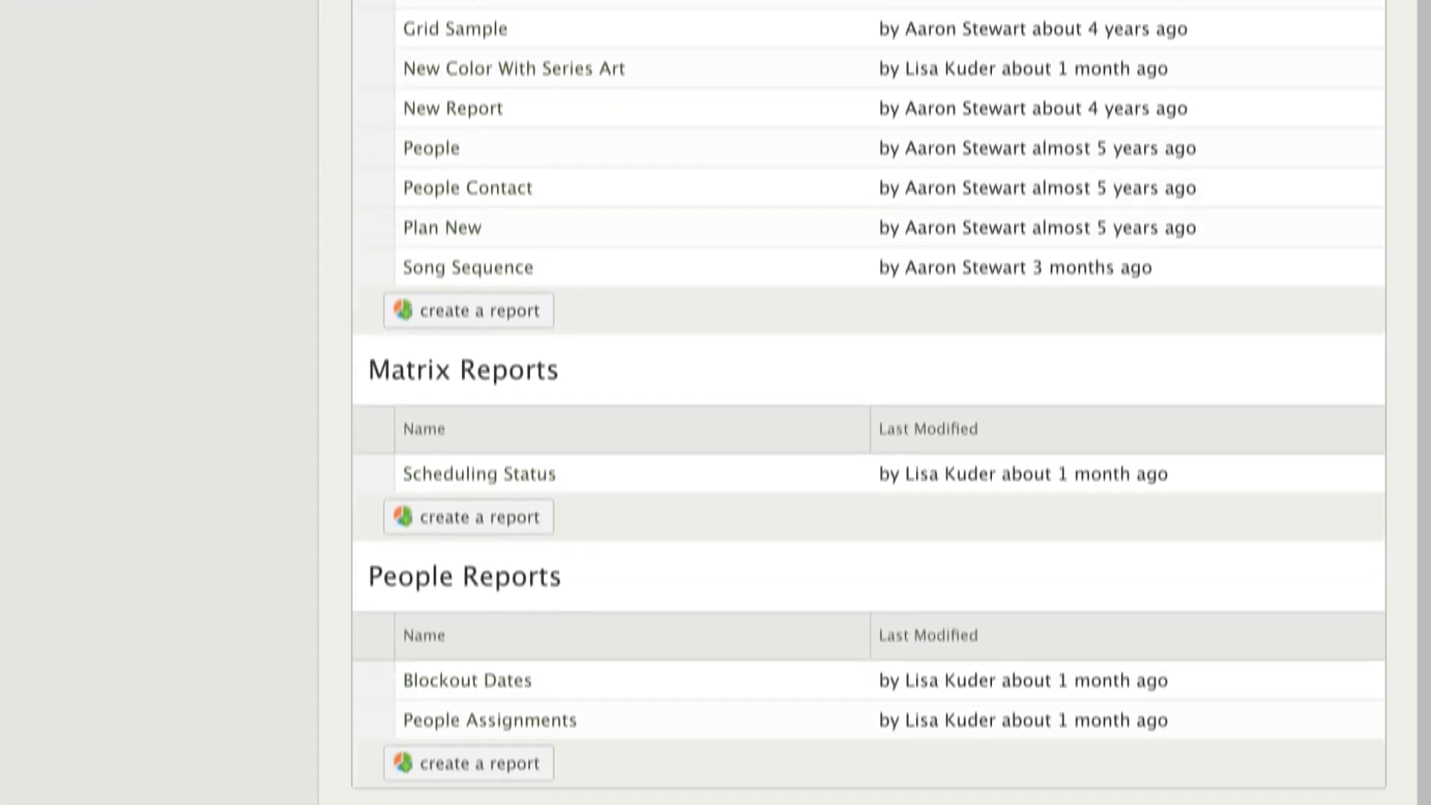
scroll("down", 3)
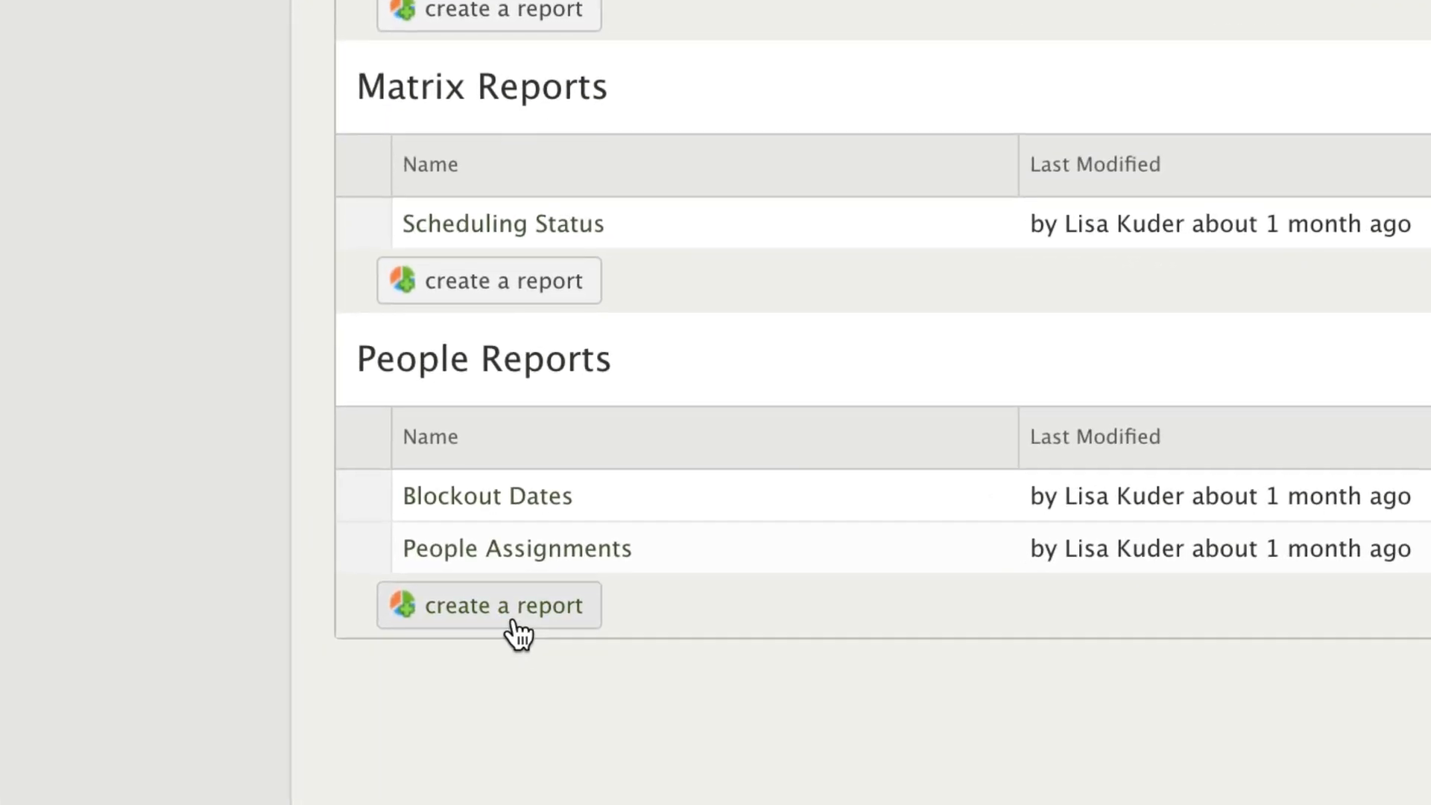
Create a people report and name it 'Directory - last logged in'
left_click(489, 604)
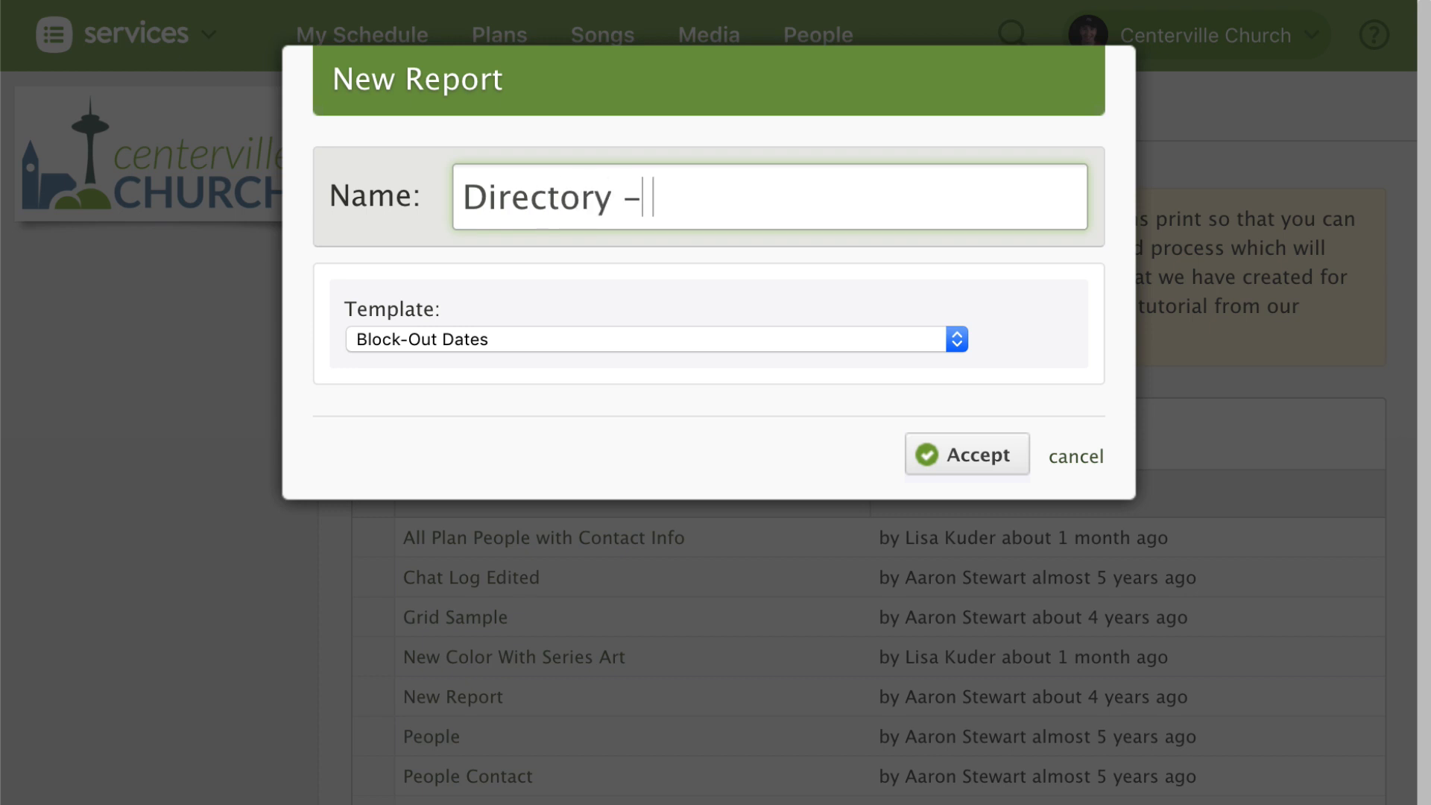
type("last logged in")
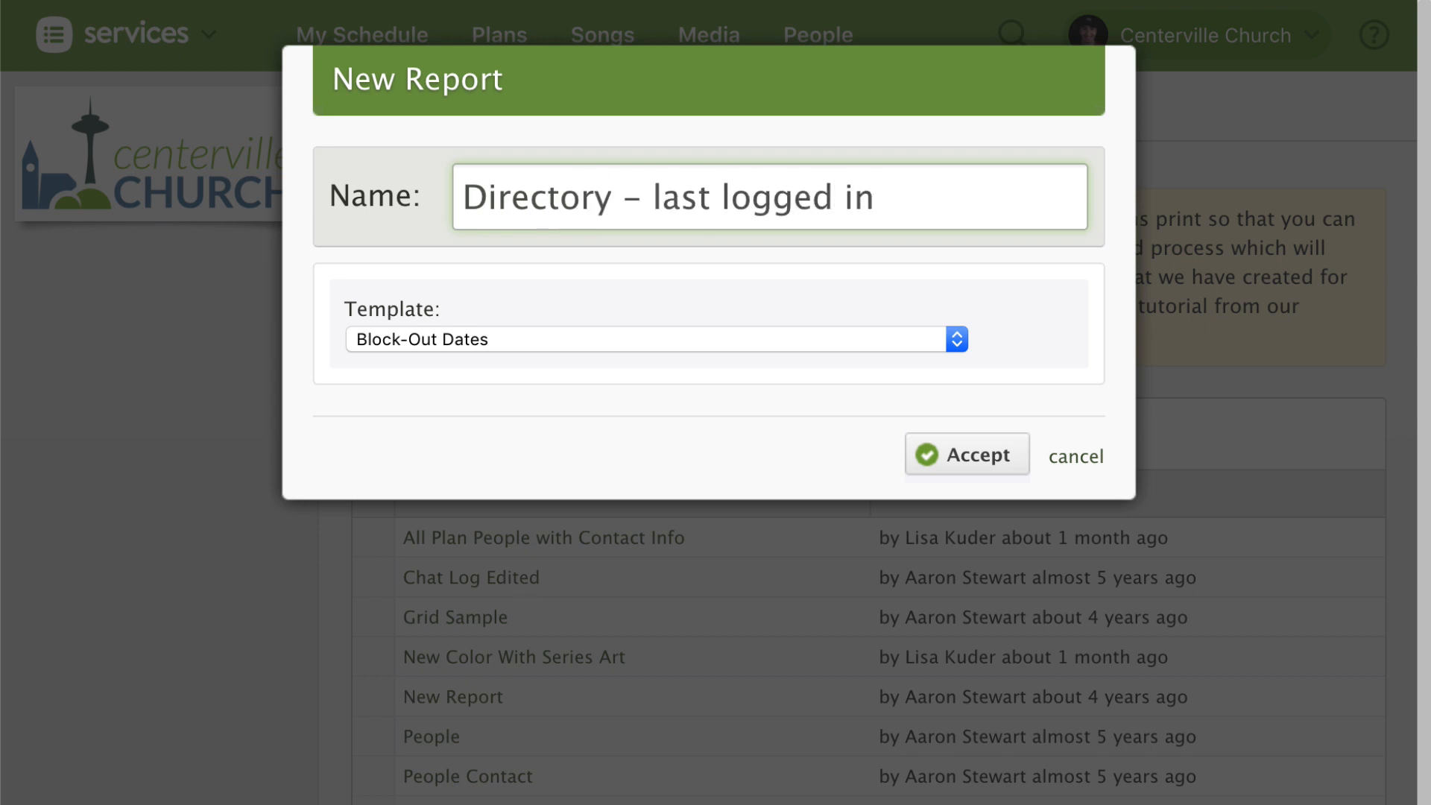
mouse_move(954, 295)
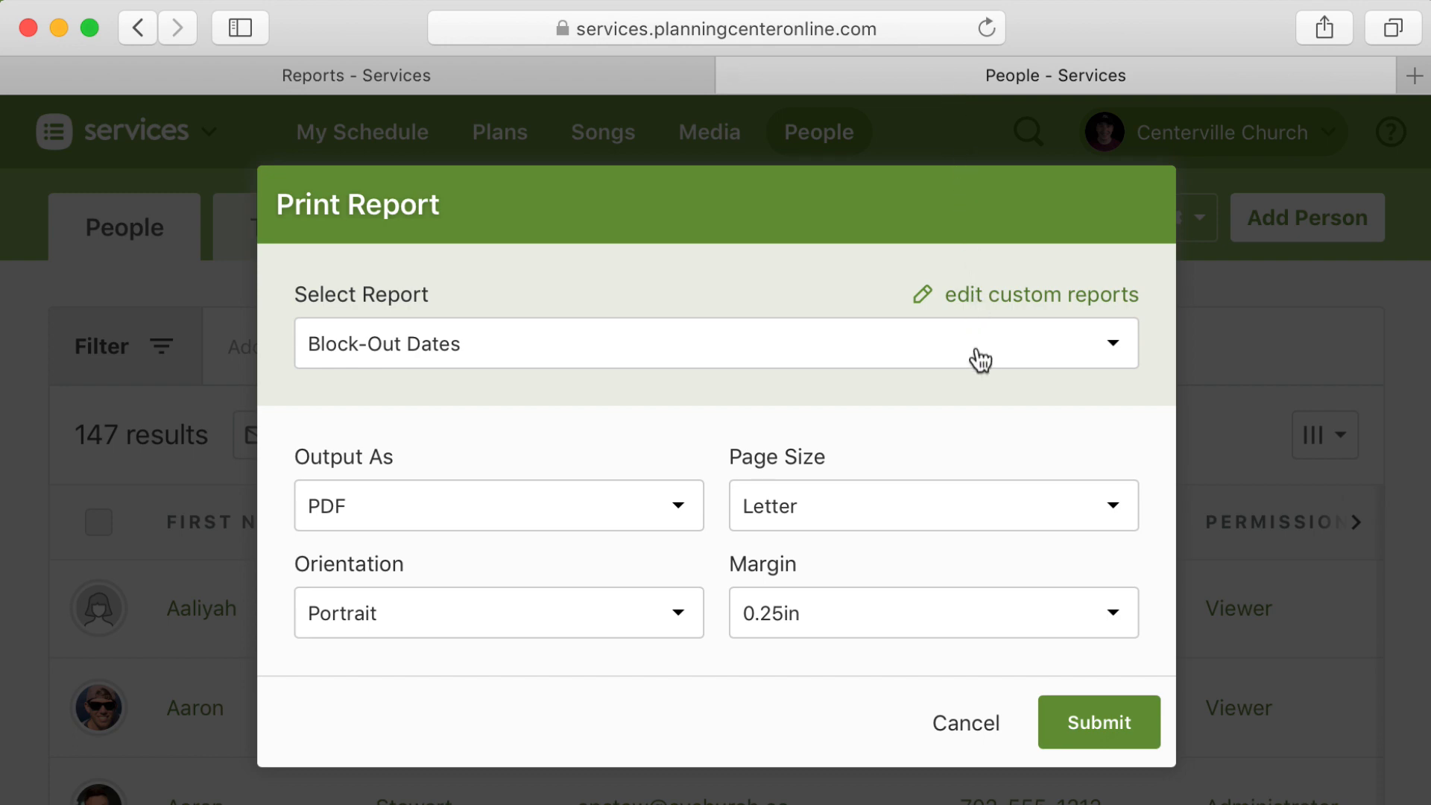
Preview the stock Directory people report from Select Report
left_click(714, 343)
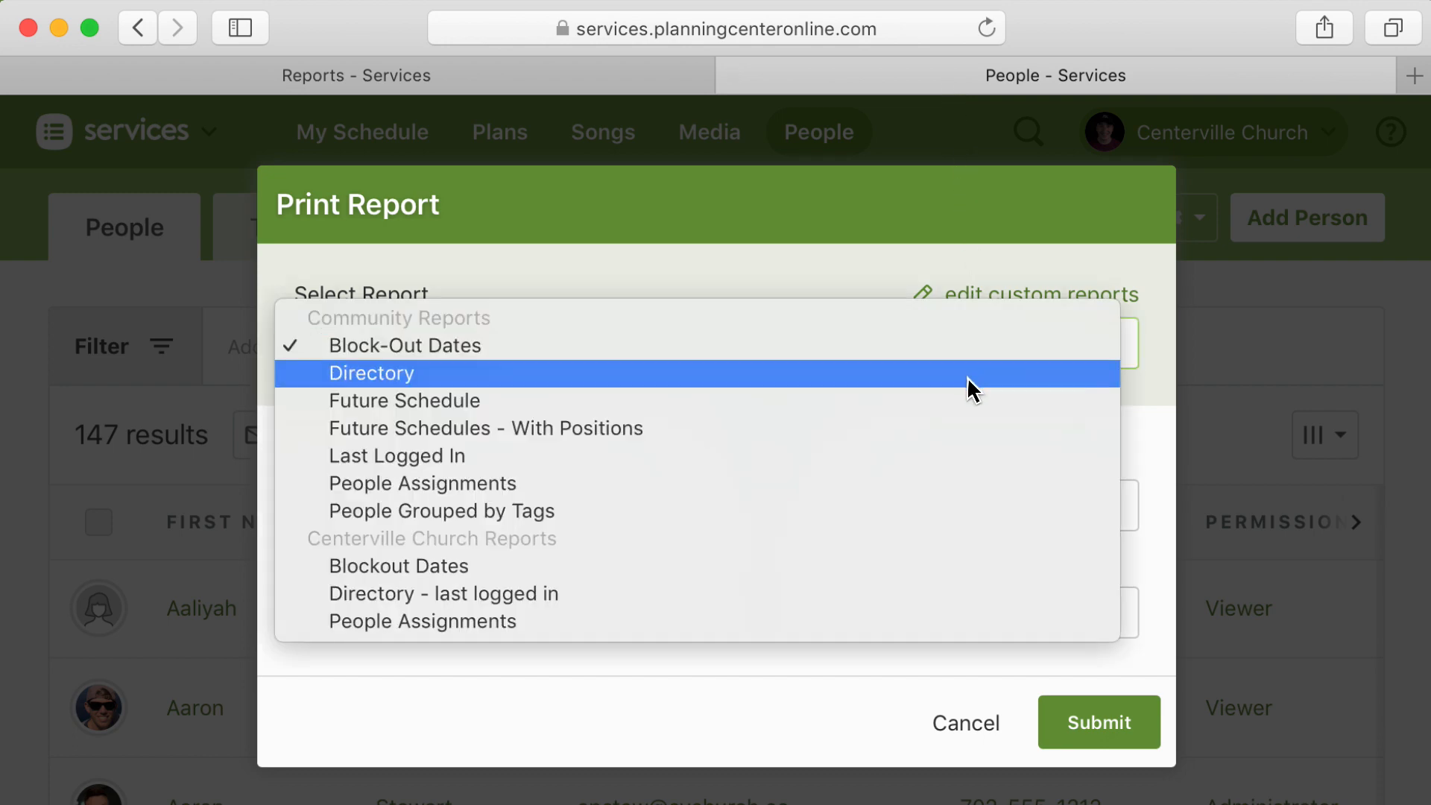
left_click(1098, 722)
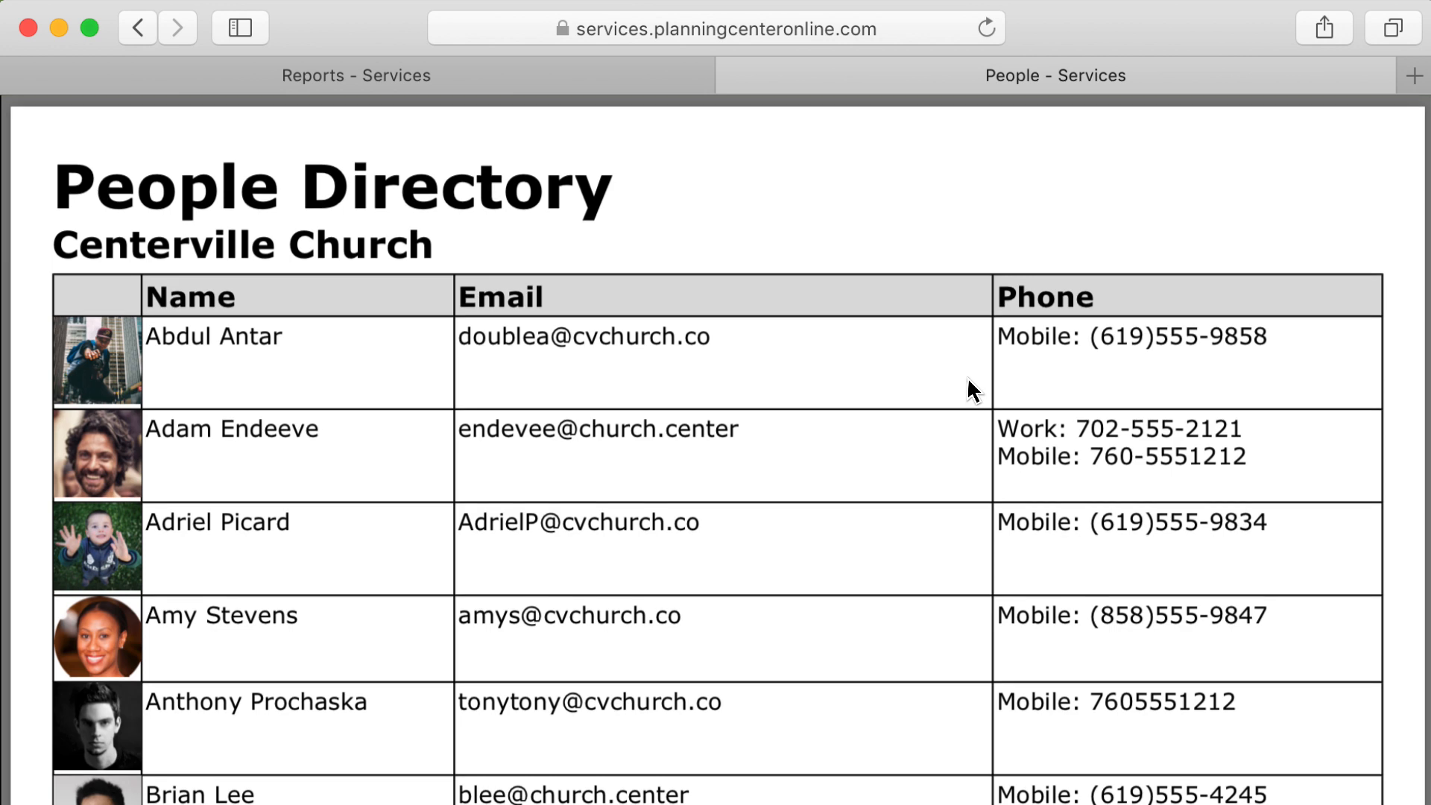
mouse_move(632, 88)
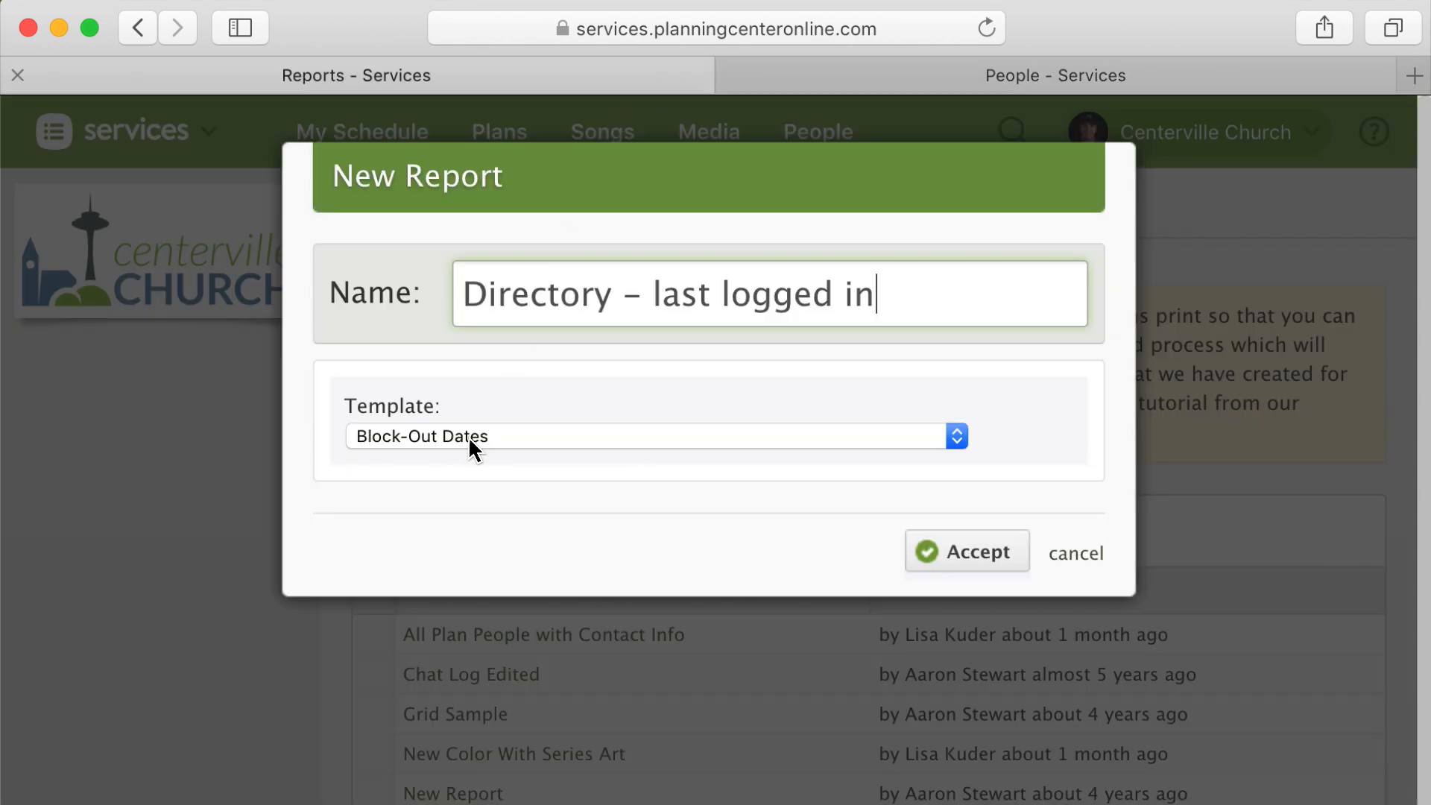
Base the new report on the Directory template and accept it
left_click(650, 435)
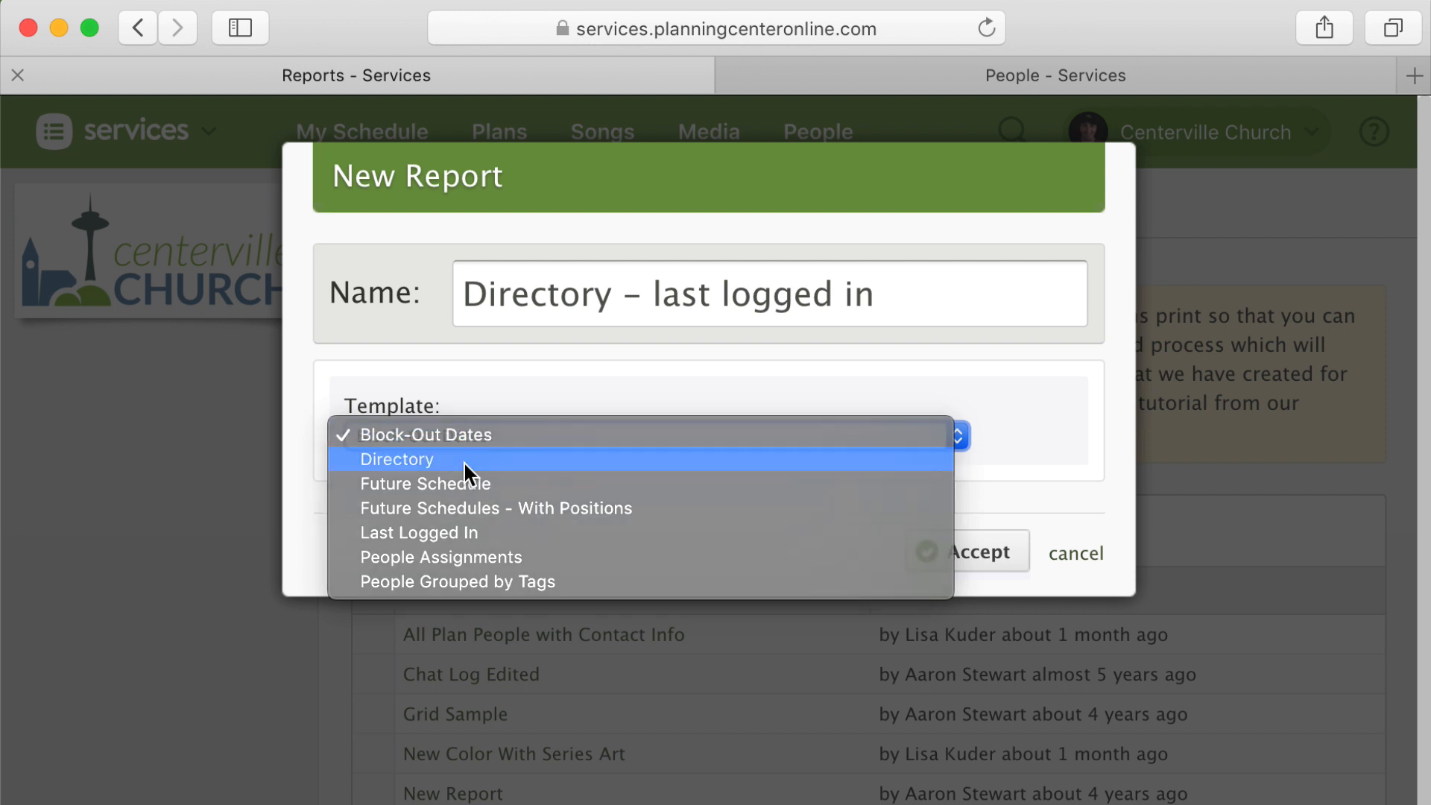
left_click(396, 459)
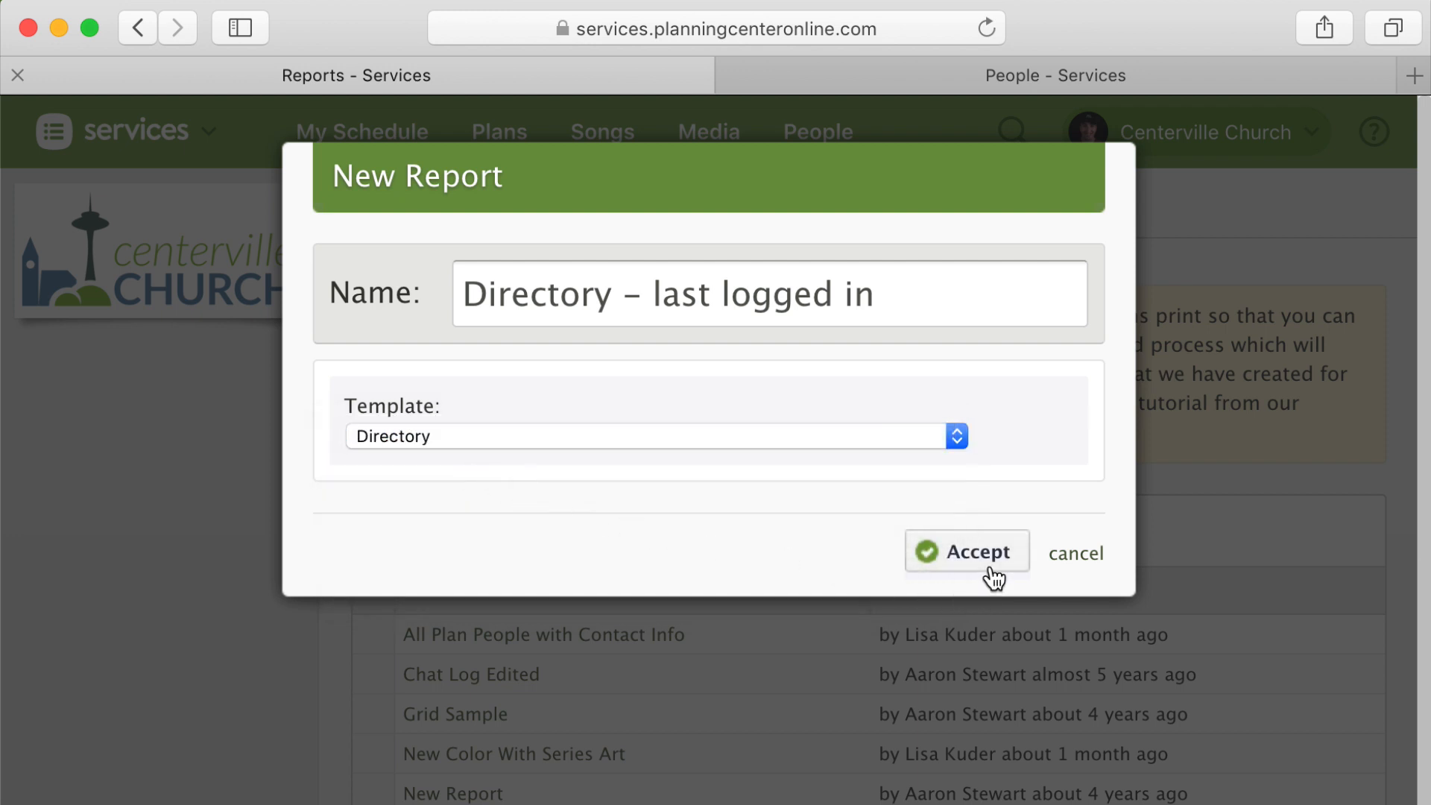
left_click(965, 550)
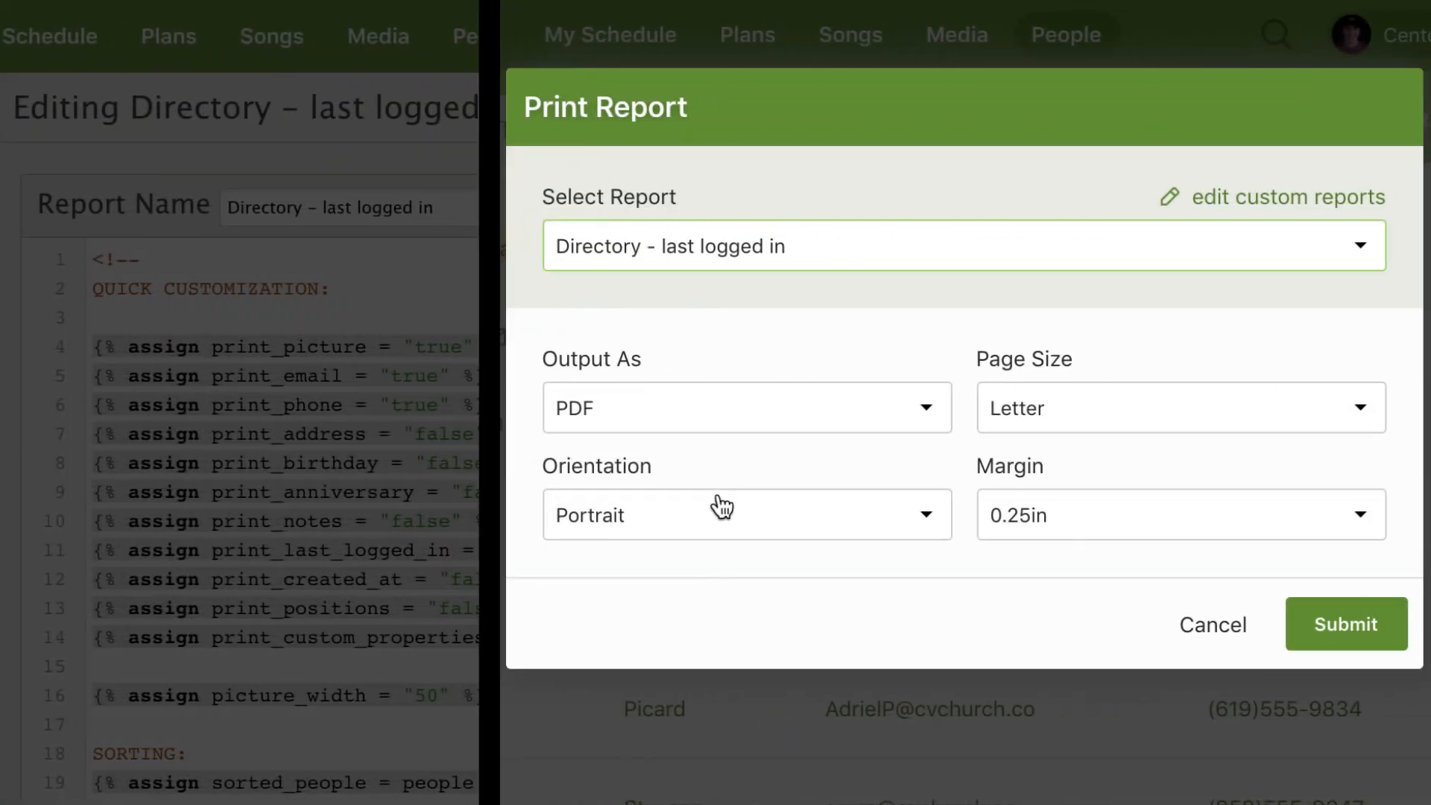
mouse_move(725, 438)
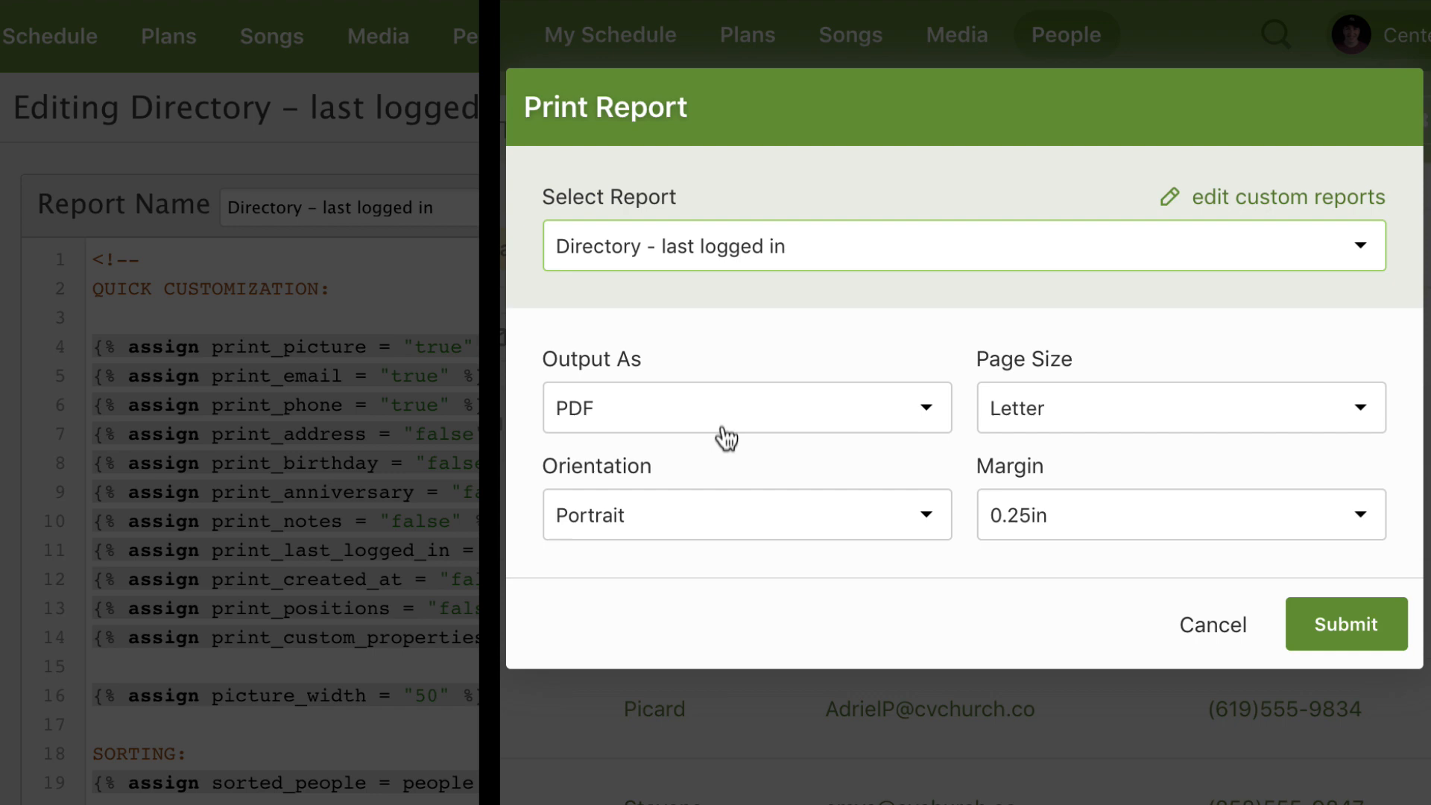
Set Output As to Web Page instead of PDF and submit the report
left_click(745, 407)
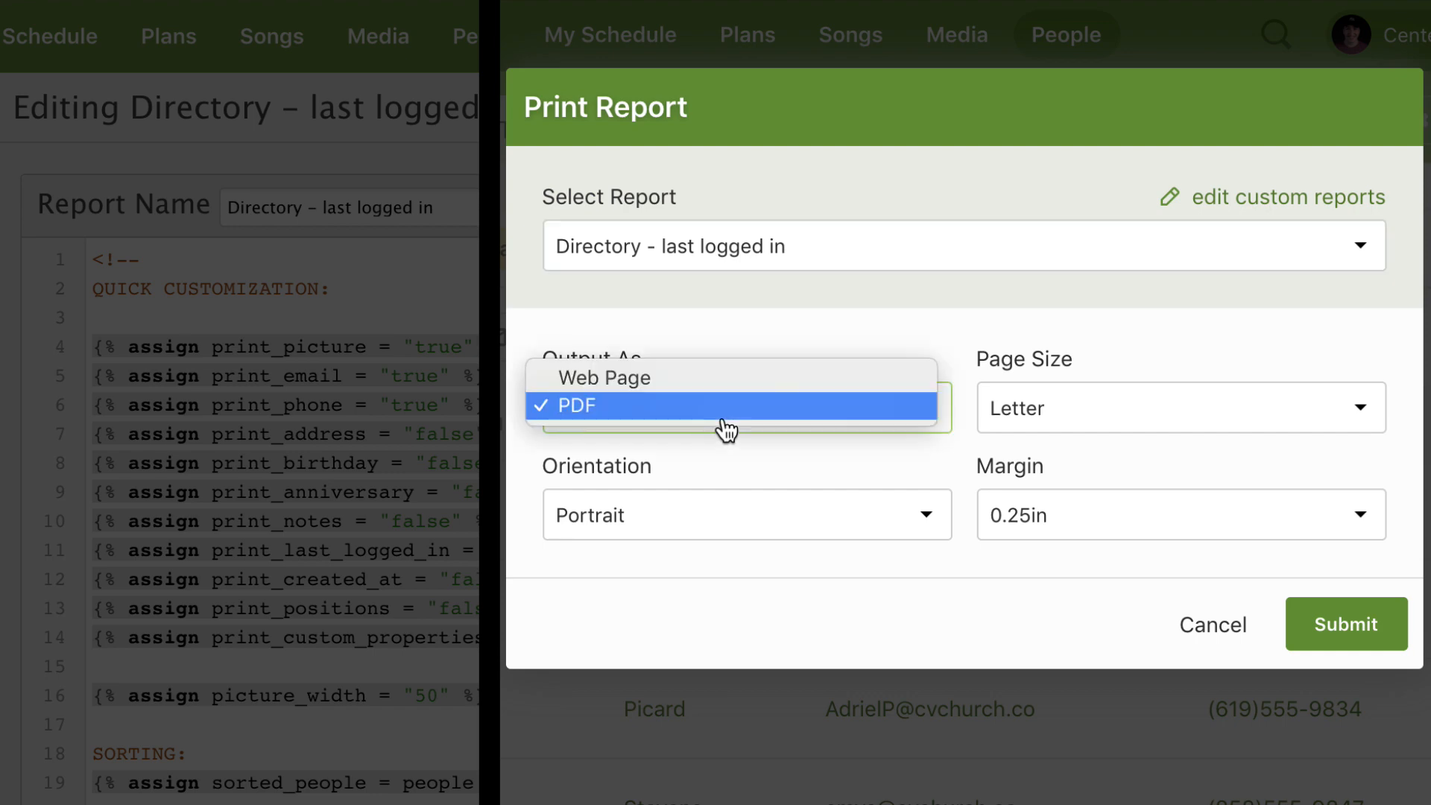
left_click(604, 377)
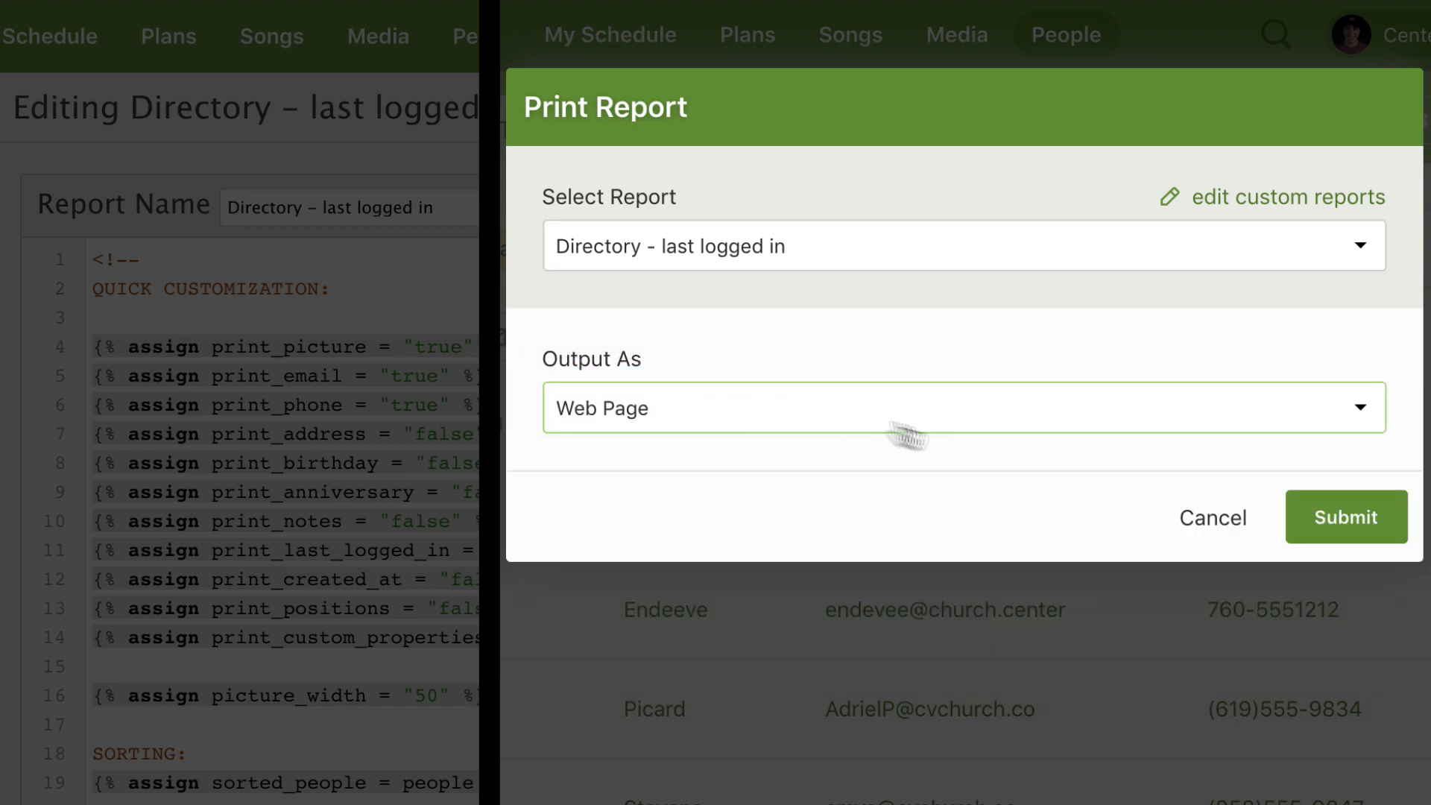
left_click(1344, 517)
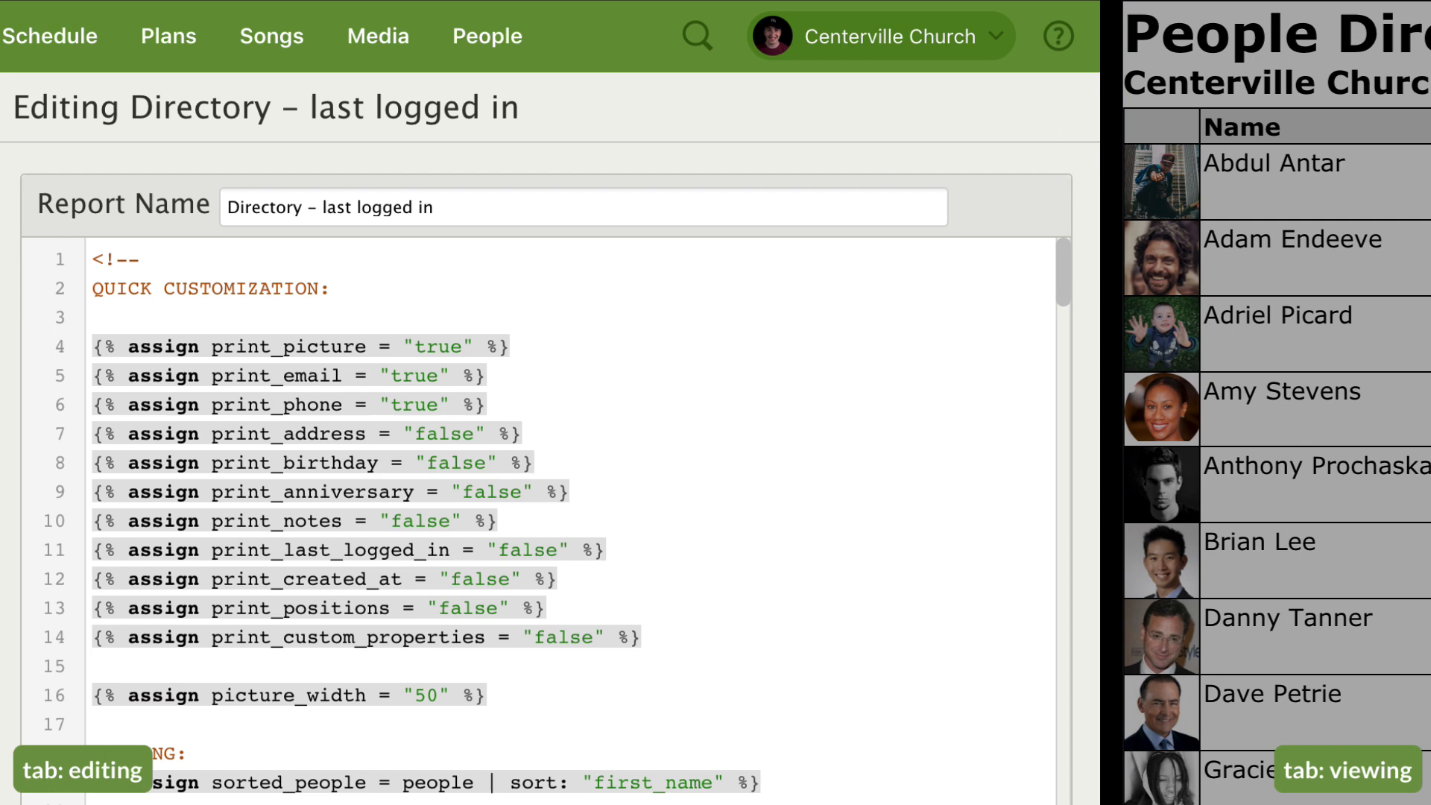
Change print_last_logged_in from false to true on line 11 and save the template
double_click(209, 288)
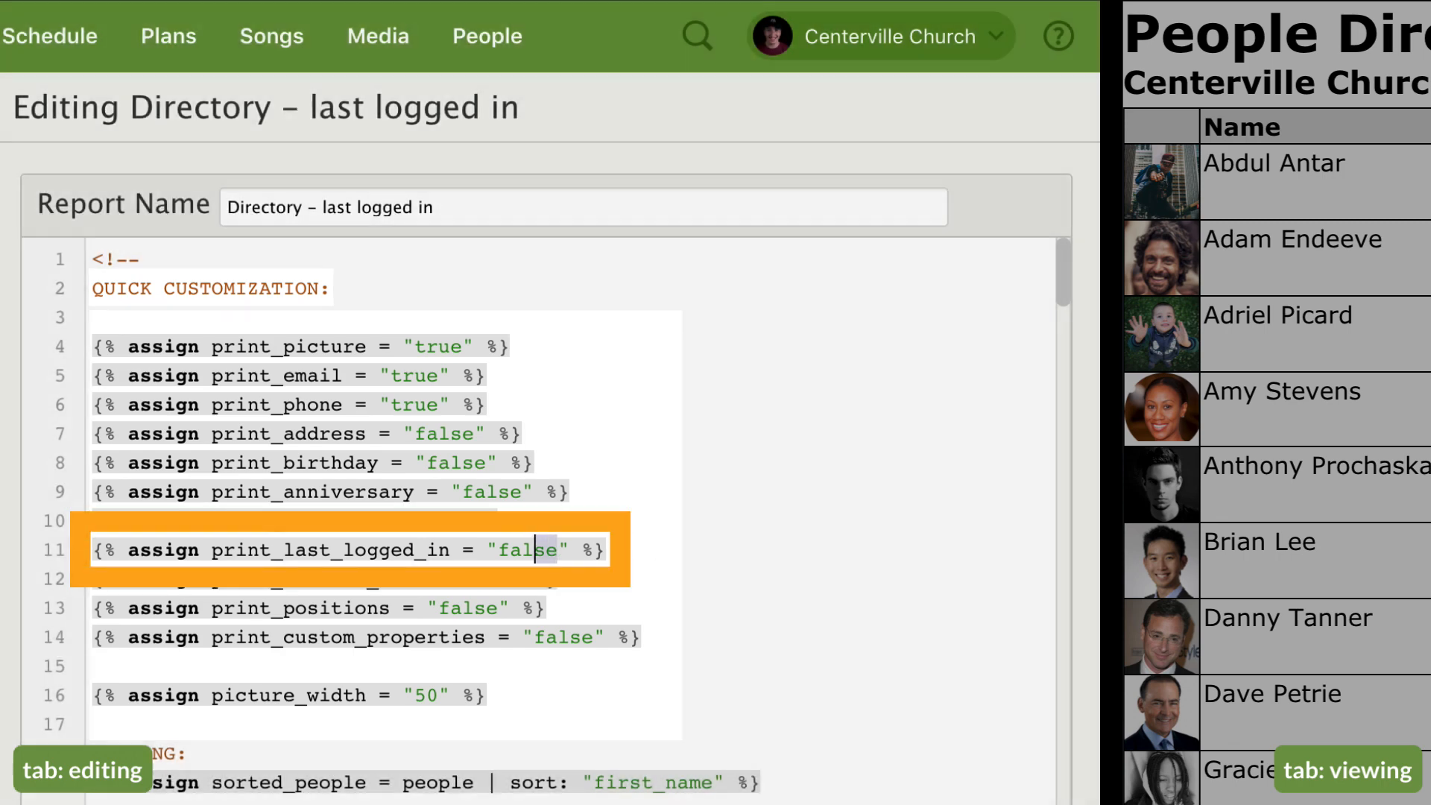
double_click(528, 550)
type("tru")
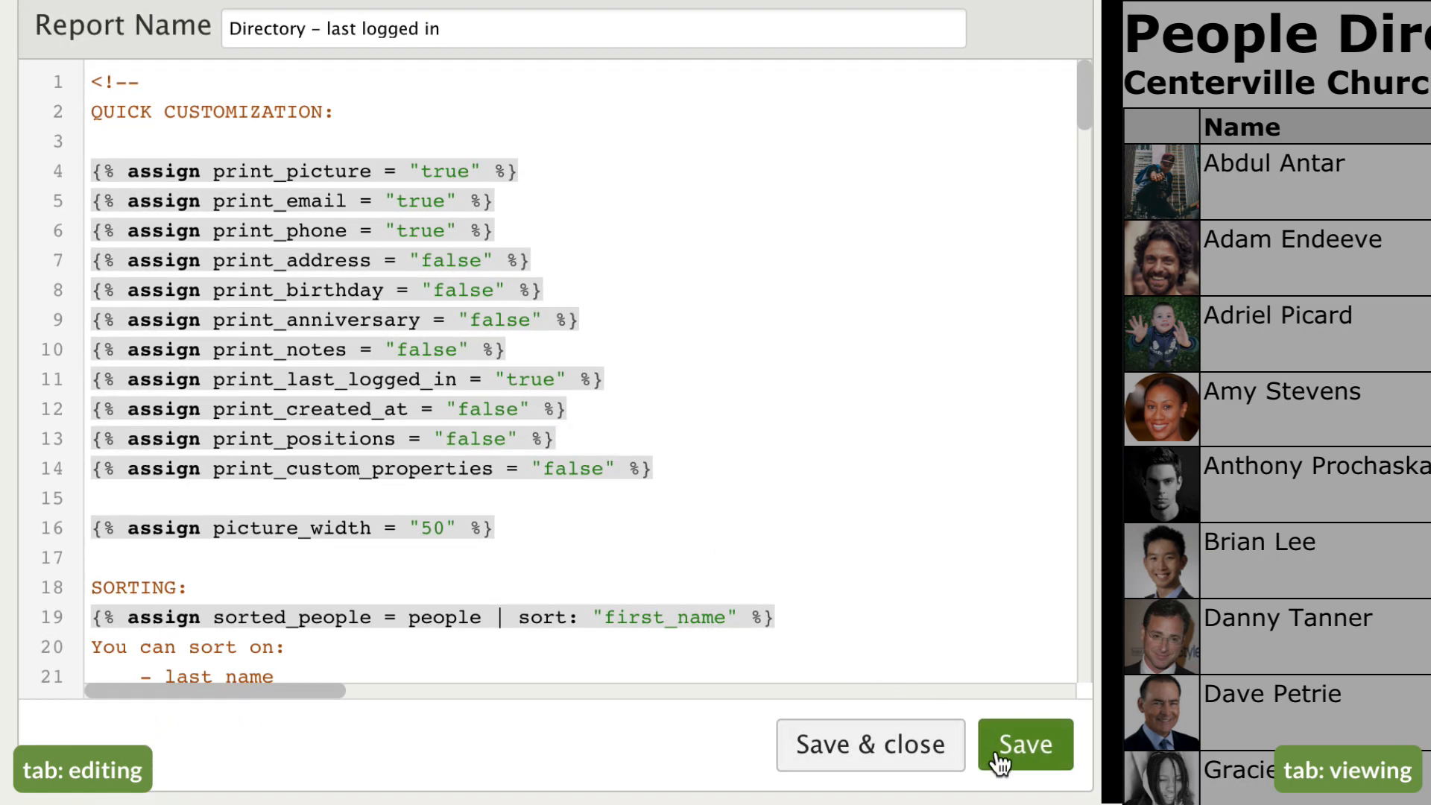
left_click(1025, 742)
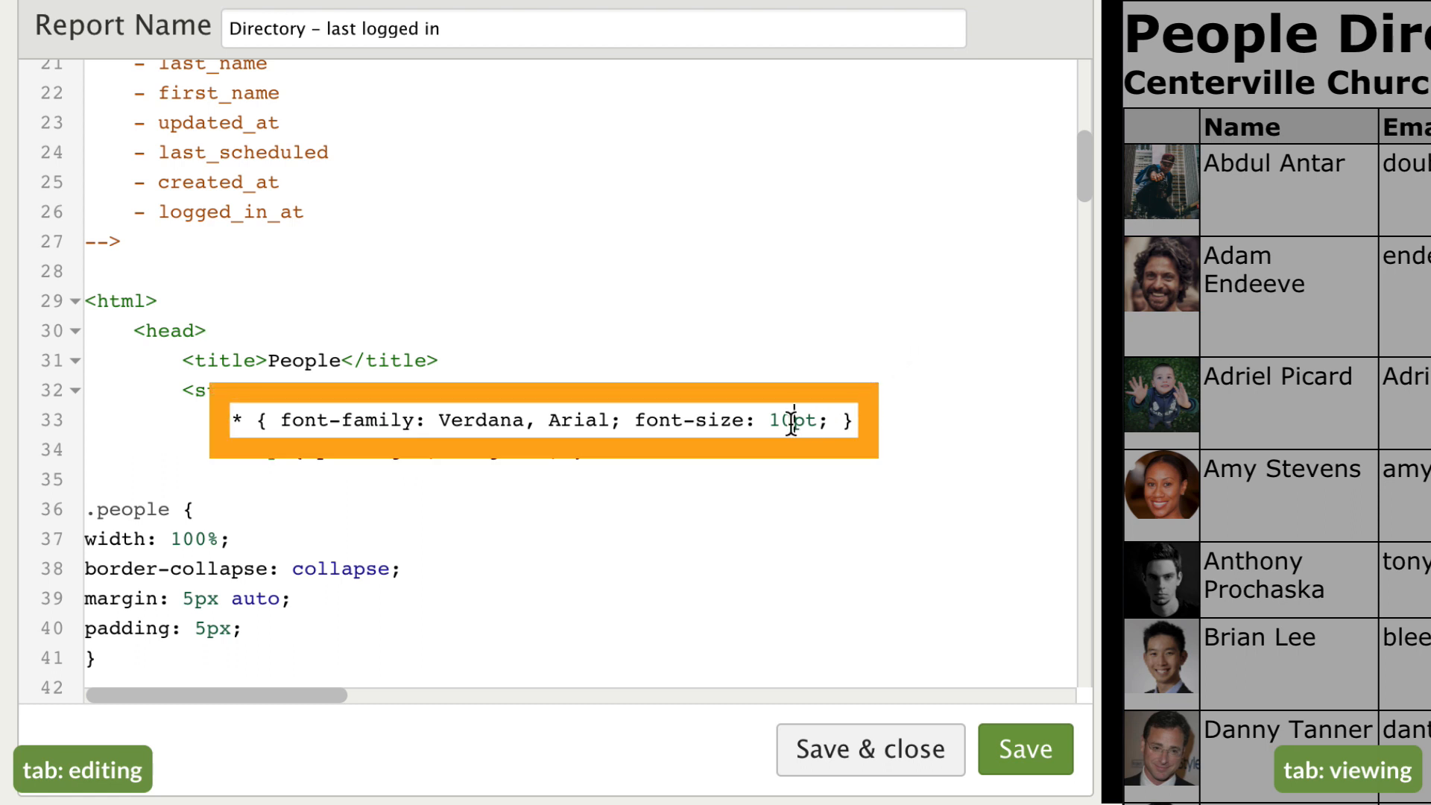
Change font-size from 10pt to 14pt on line 33 and return to the template editor
type("4")
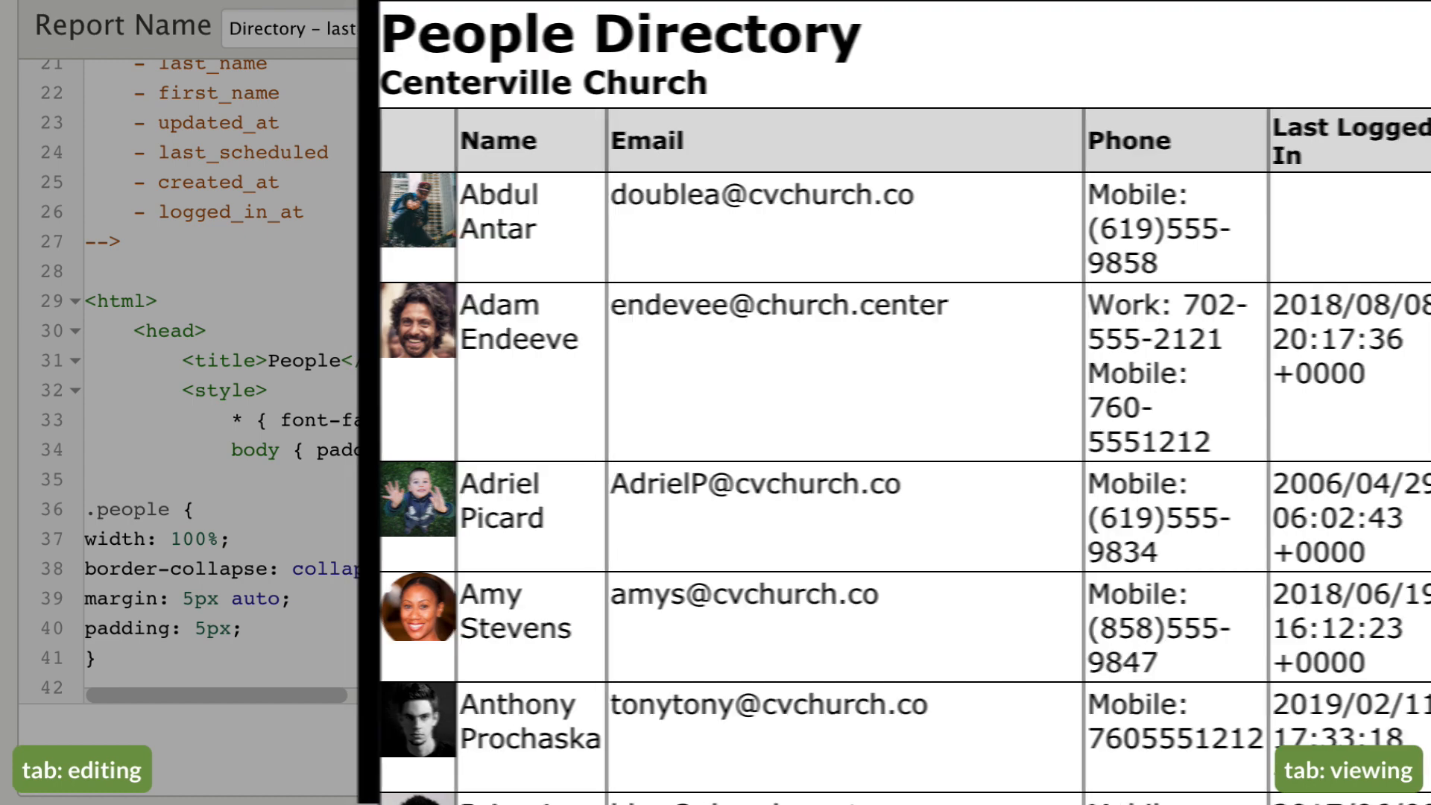
left_click(81, 769)
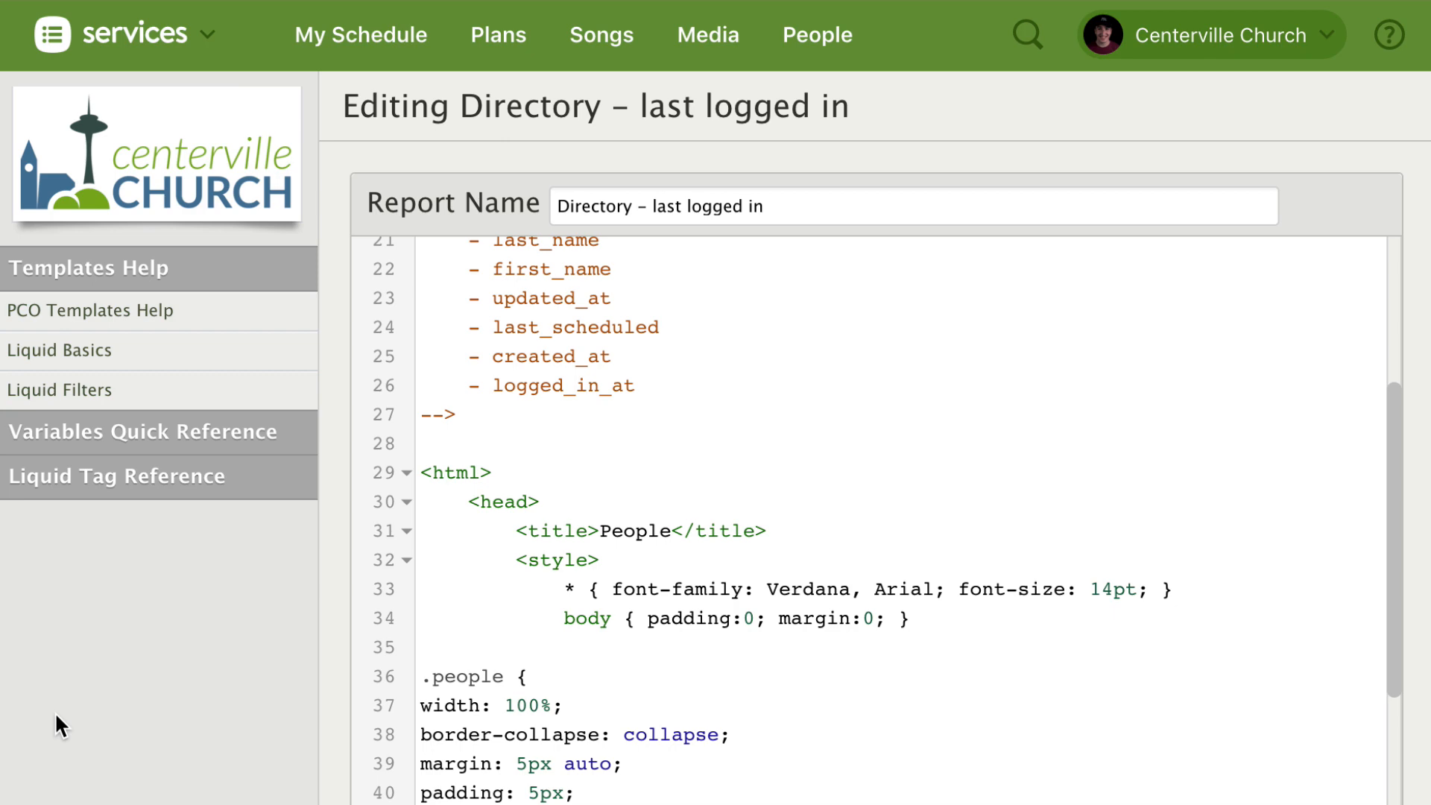
Expand the Variables Quick Reference and Liquid Tag Reference lists, then bring up Help & Support
left_click(79, 349)
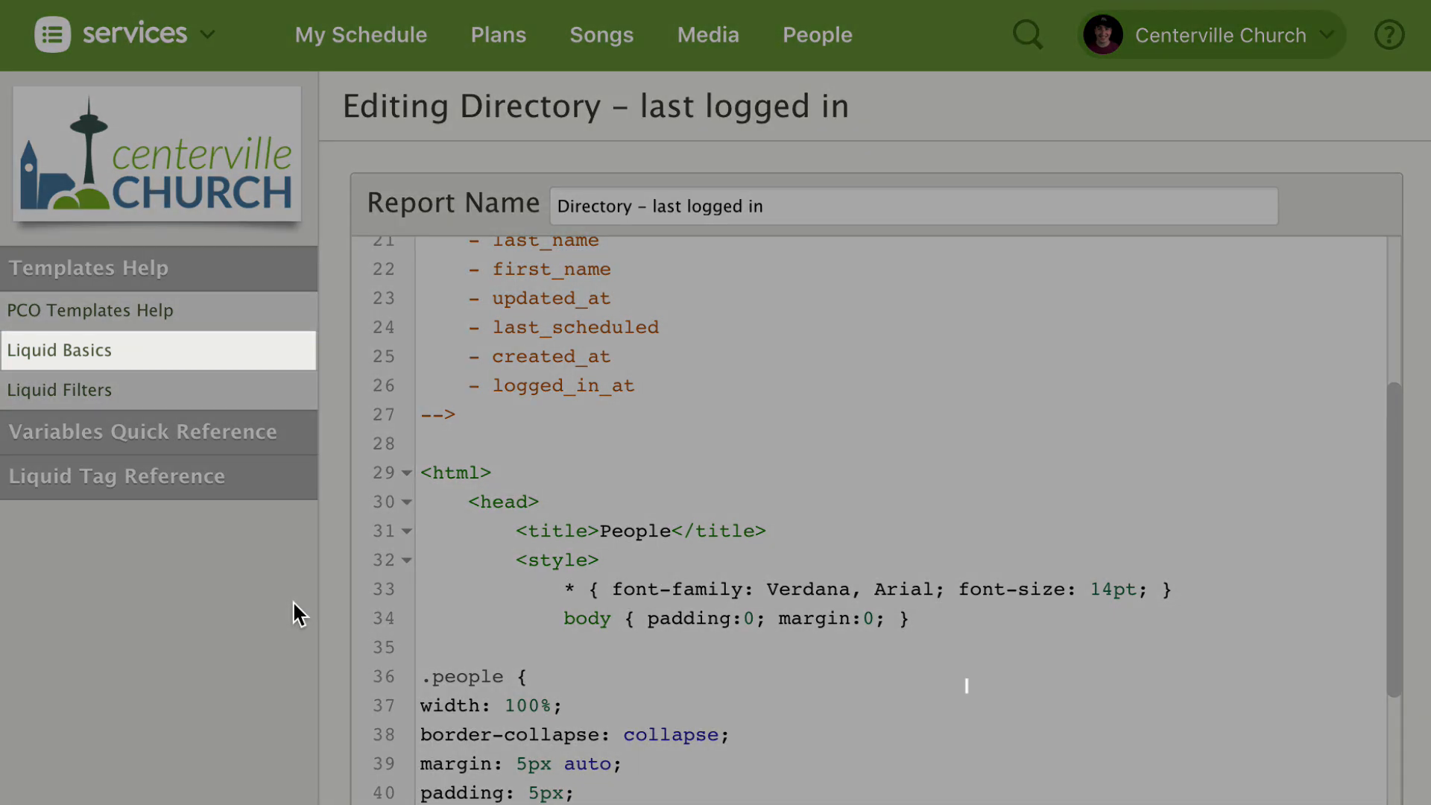
mouse_move(223, 352)
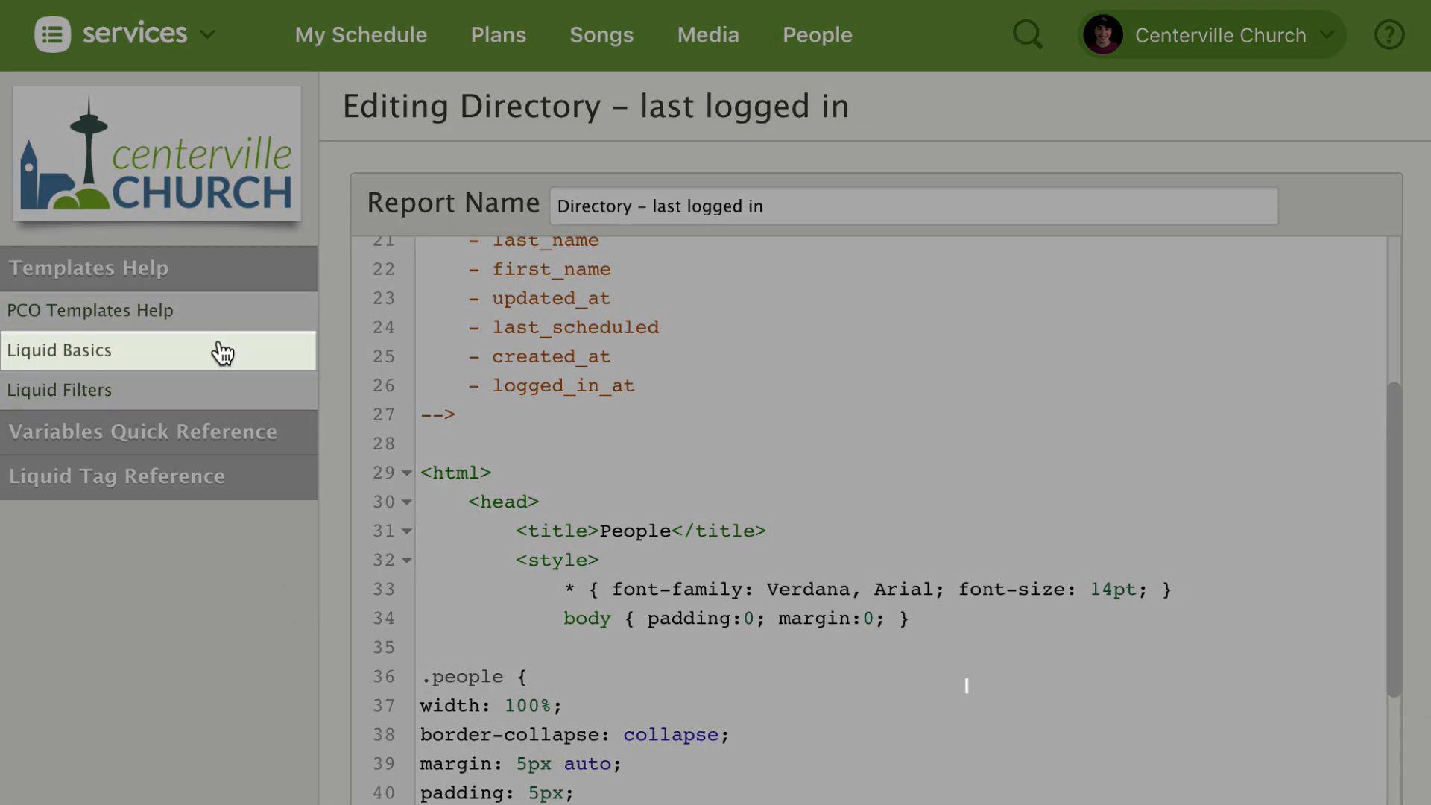
mouse_move(238, 376)
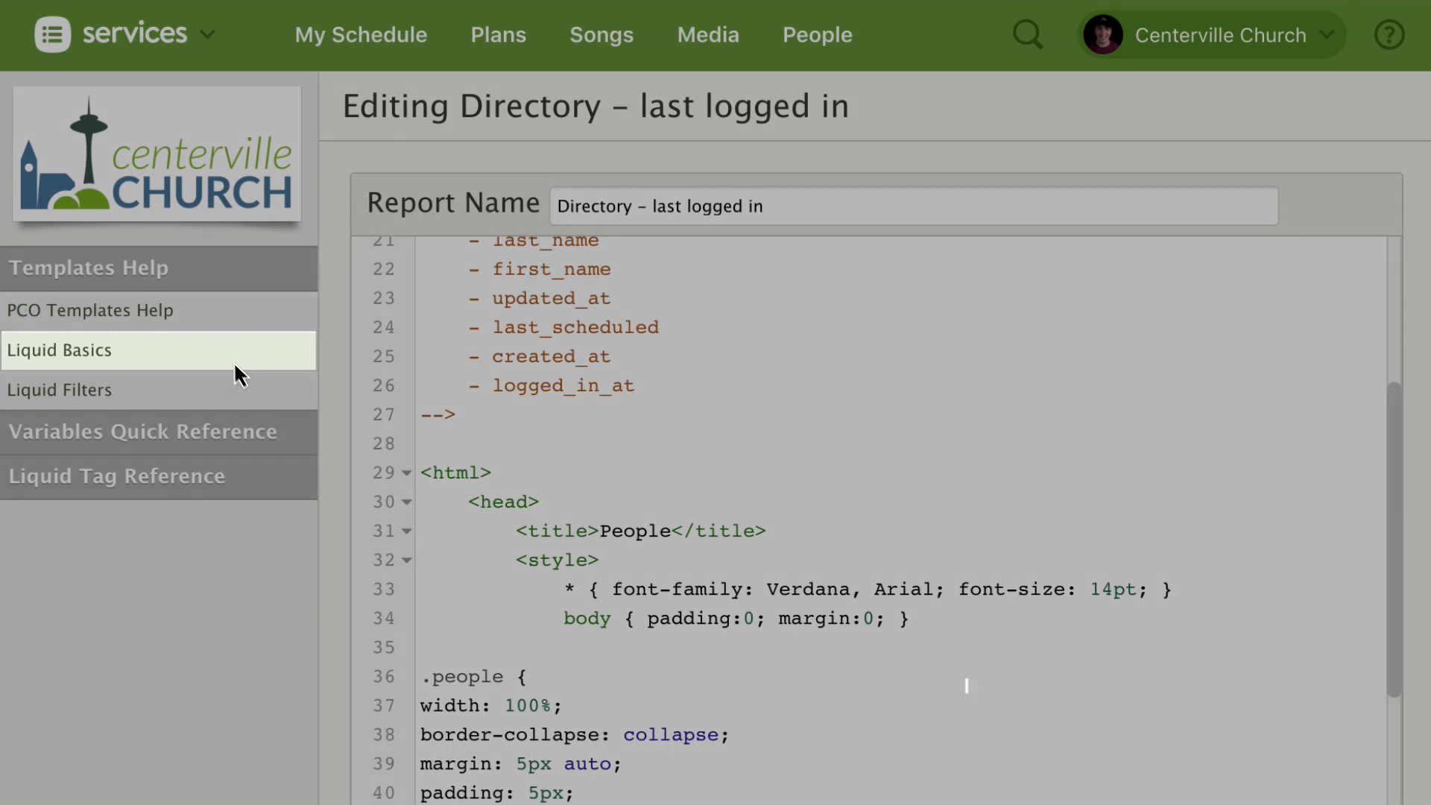
left_click(143, 432)
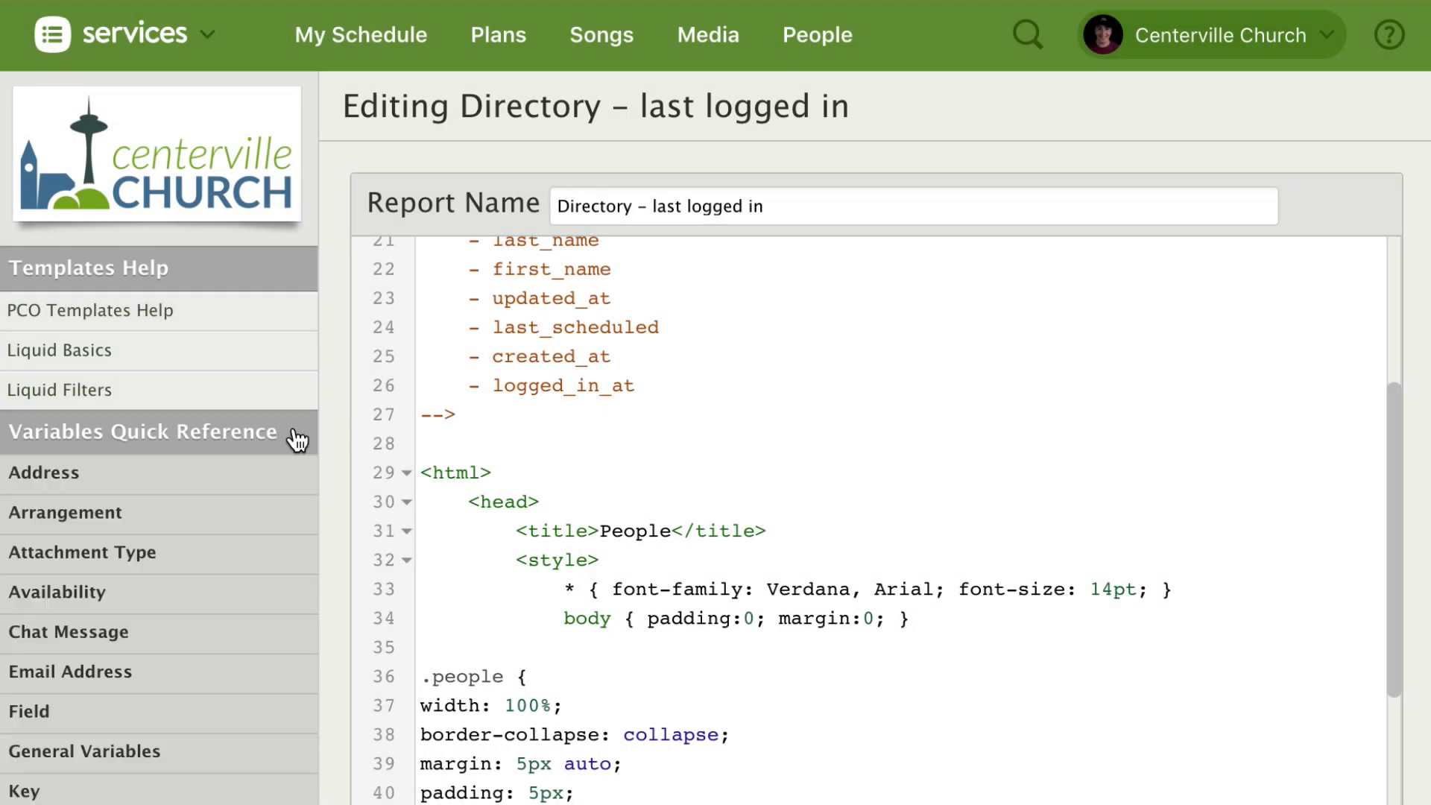
left_click(160, 432)
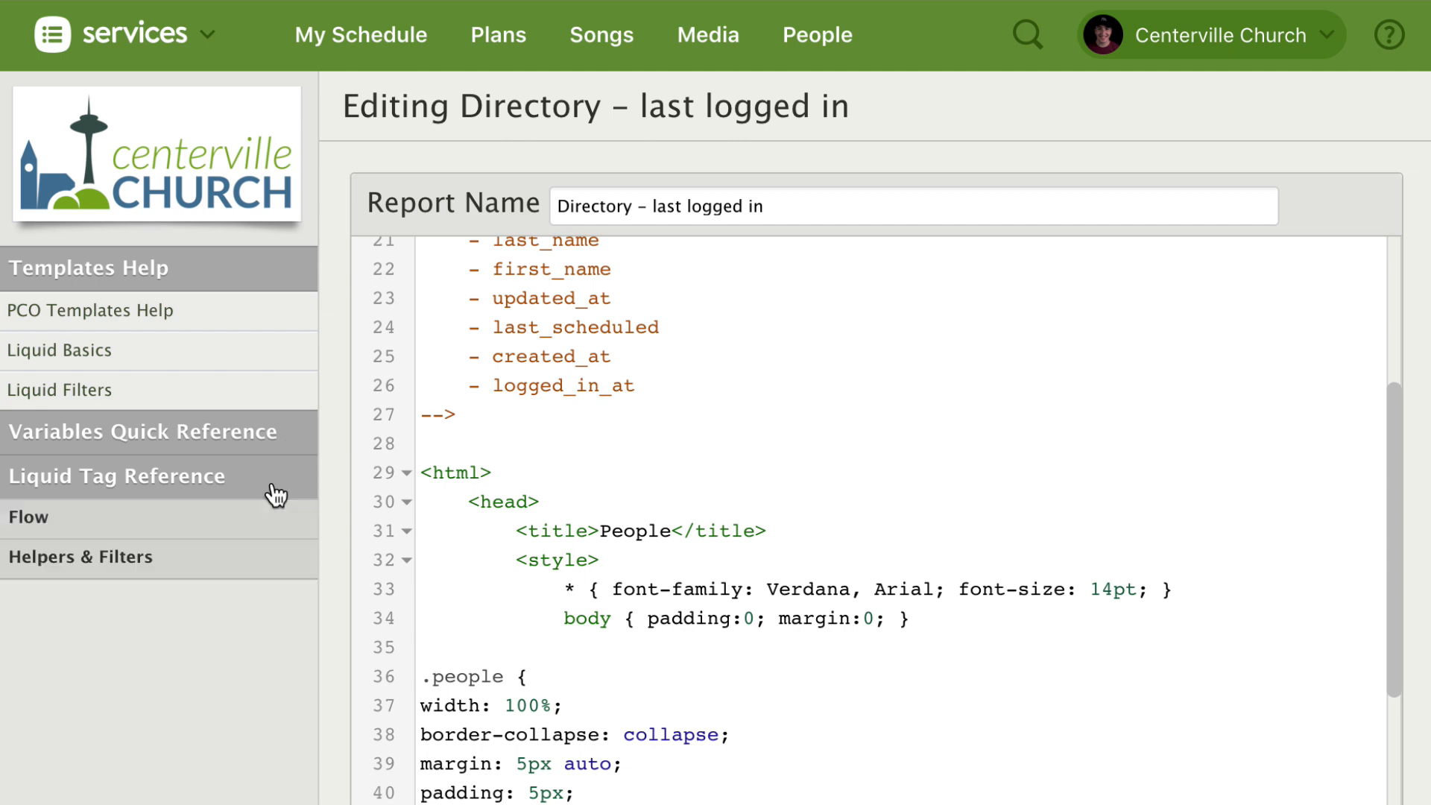
mouse_move(347, 483)
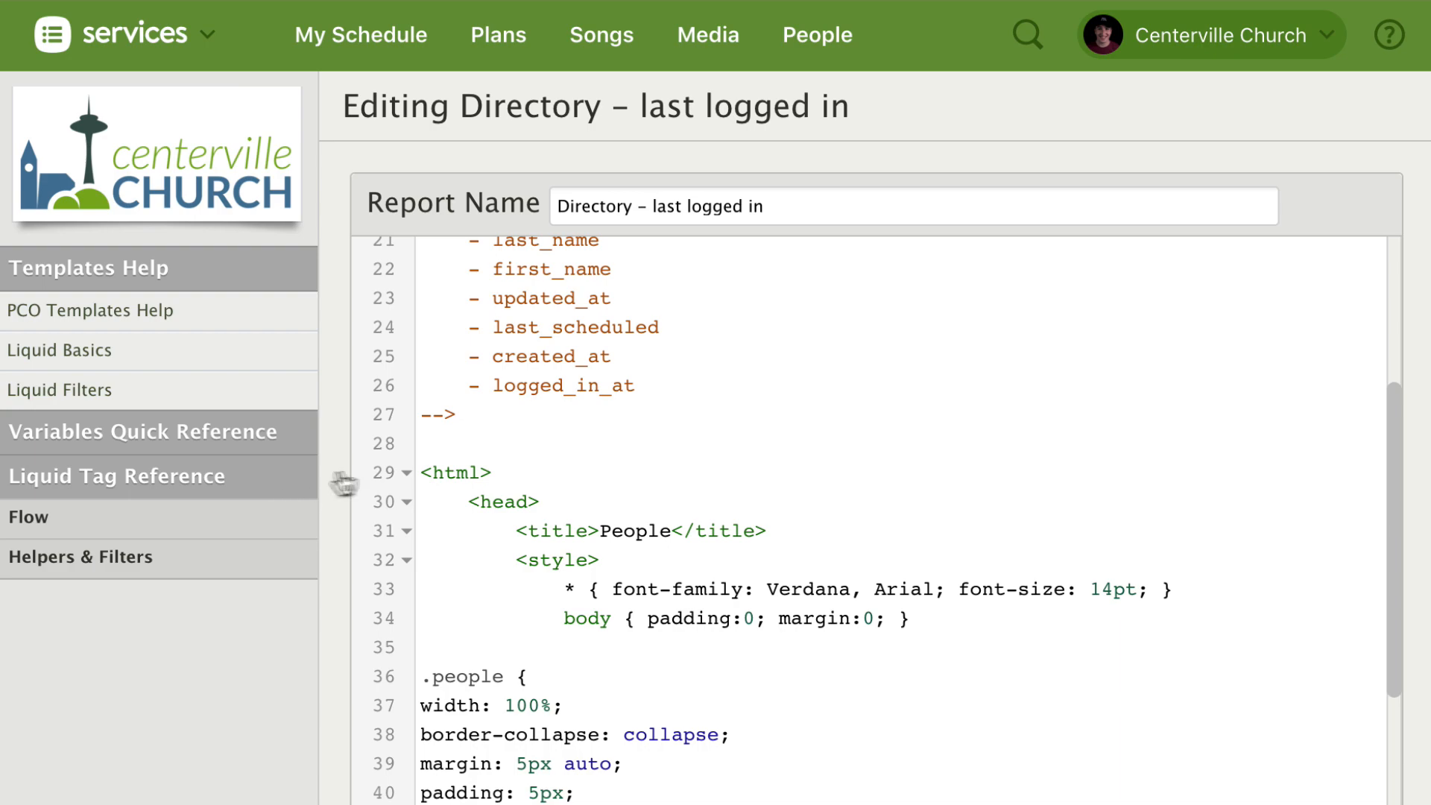
left_click(1387, 34)
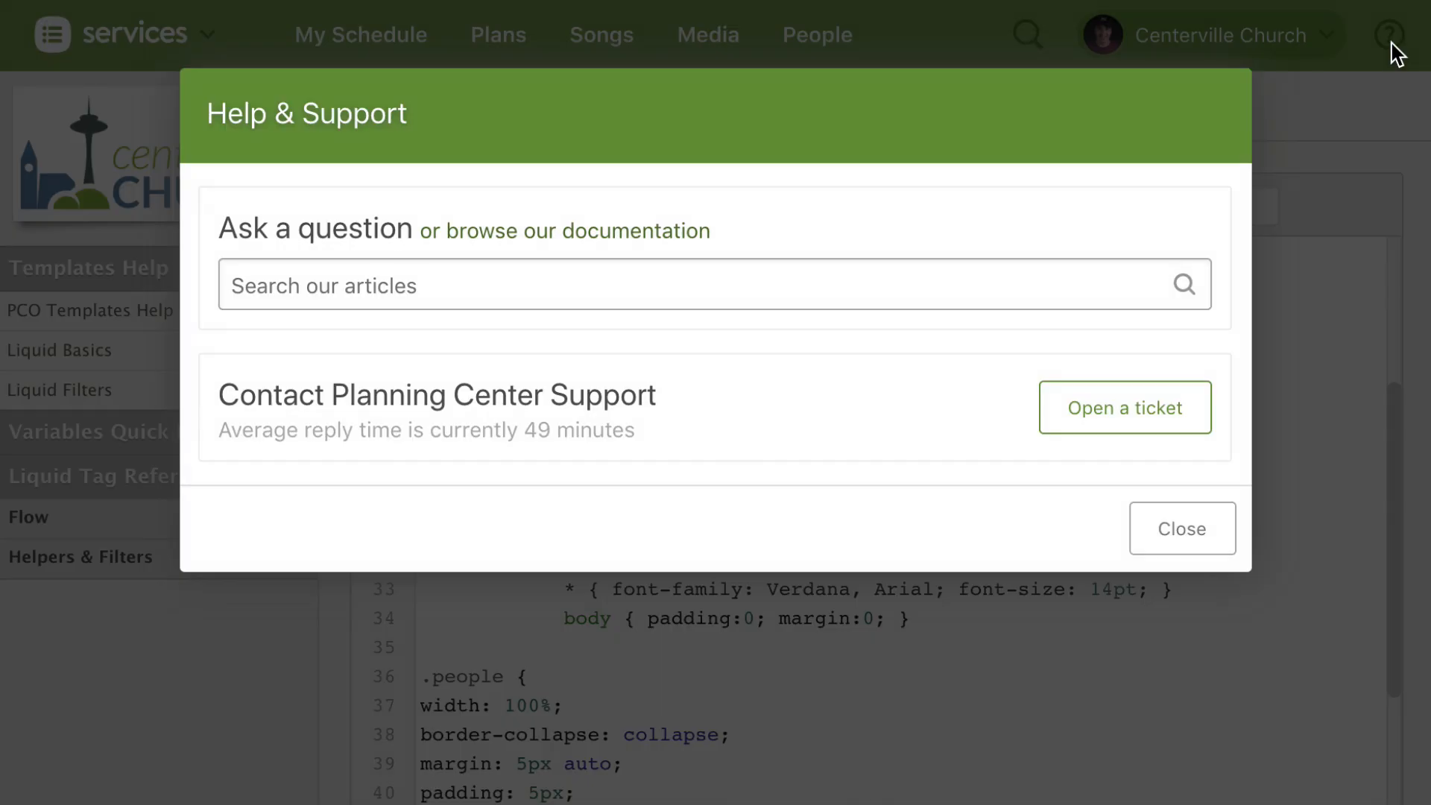